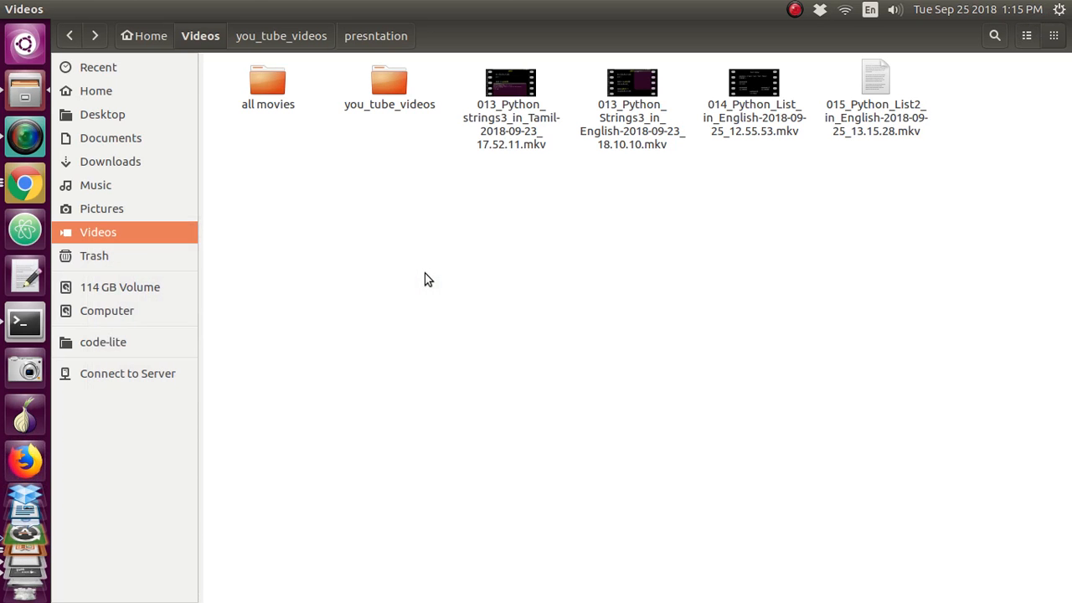
Step: Leave the Videos folder and switch to the Terminal running the Python shell
left_click(23, 323)
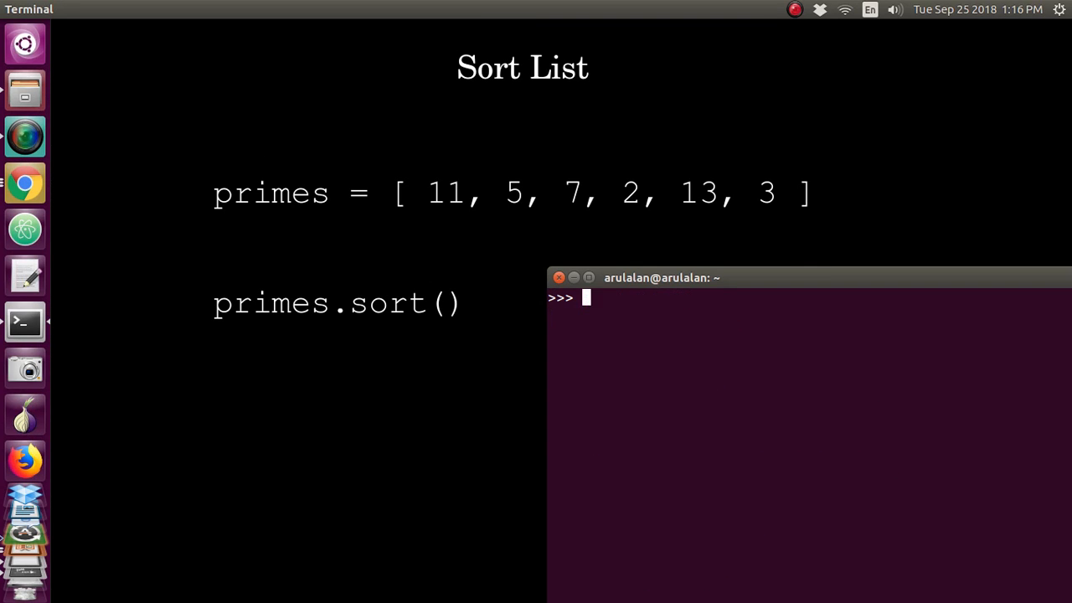
Step: Define the list pri = [11,5,7,2,13,3]
type("pri")
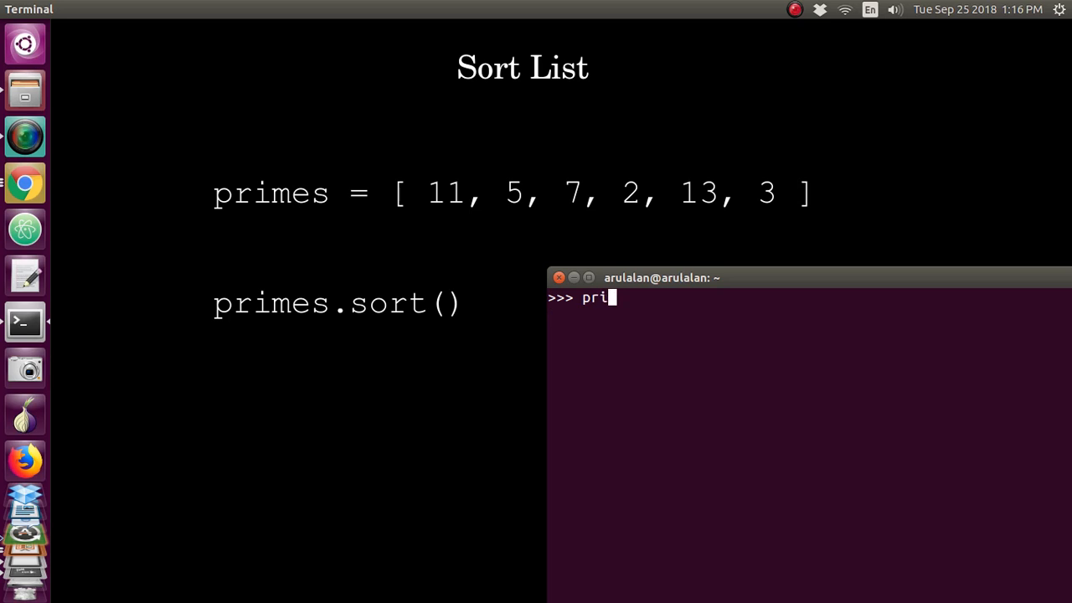
type("=")
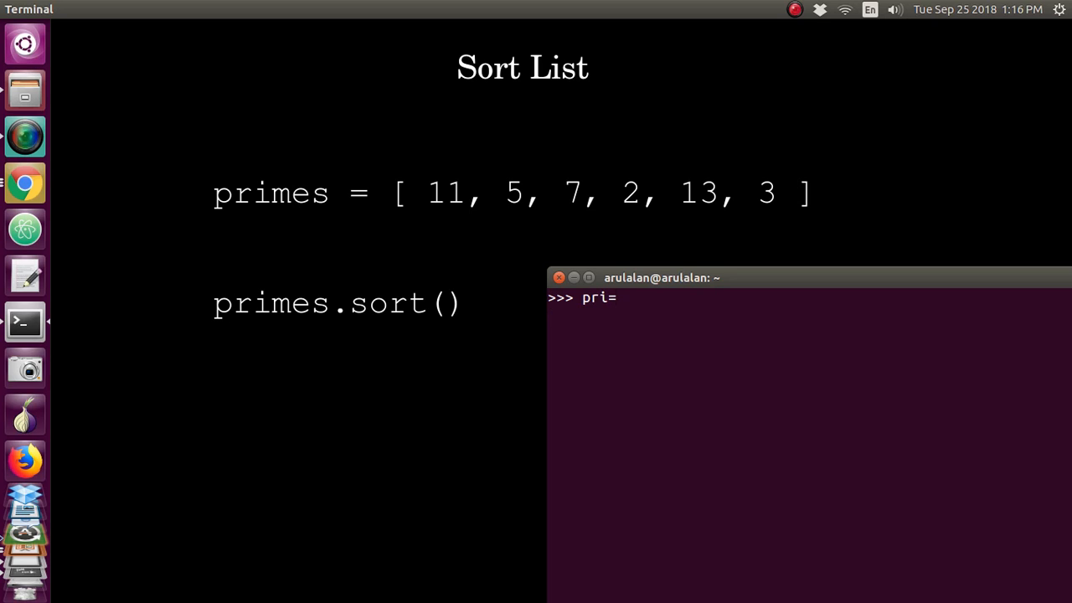
type("[11")
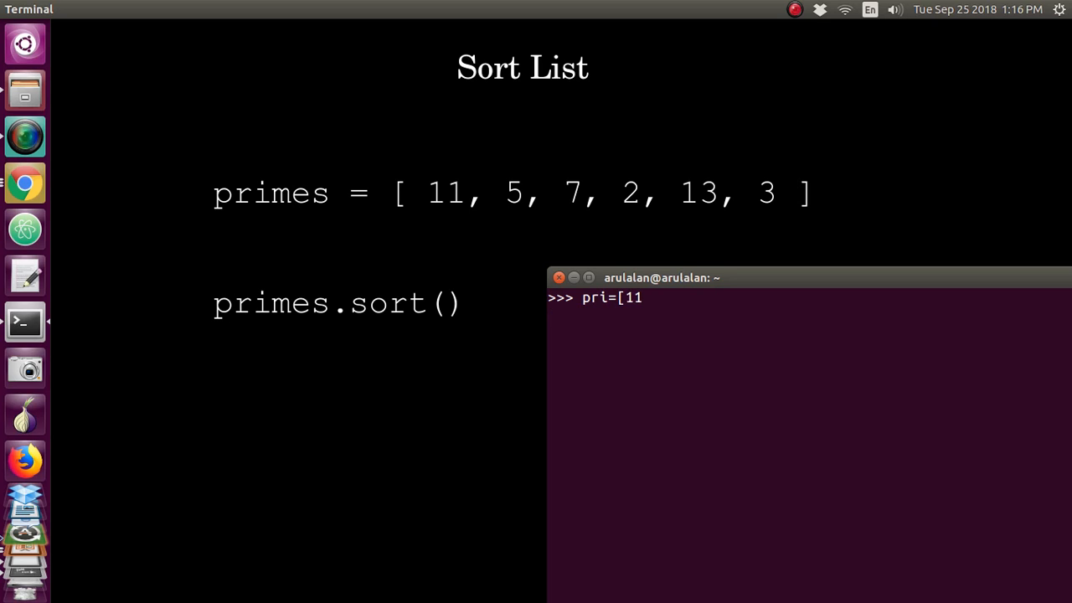
type(",")
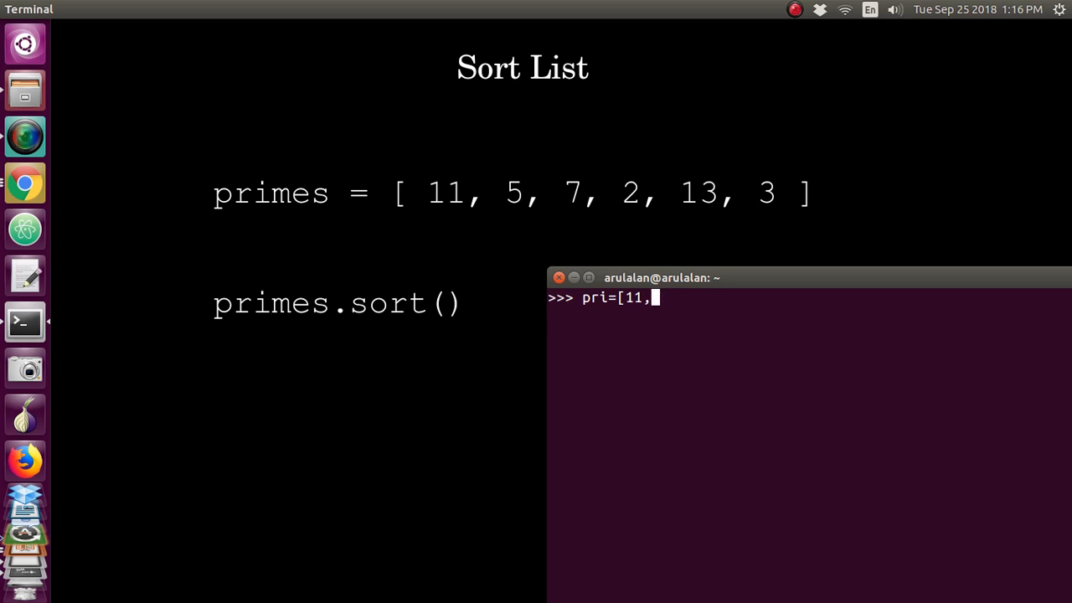
type("5,7,")
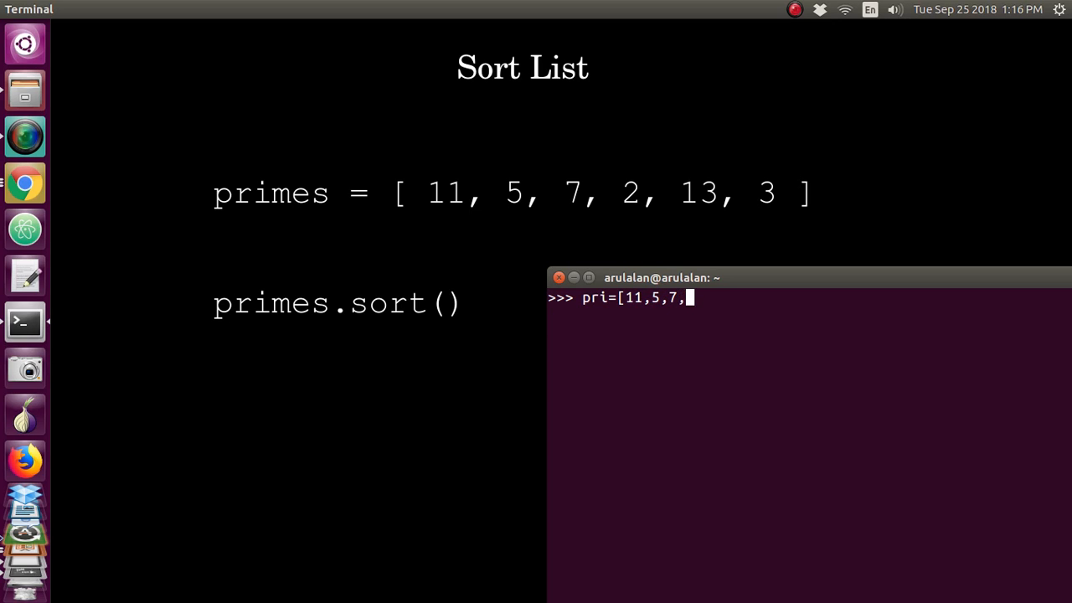
type("2,13")
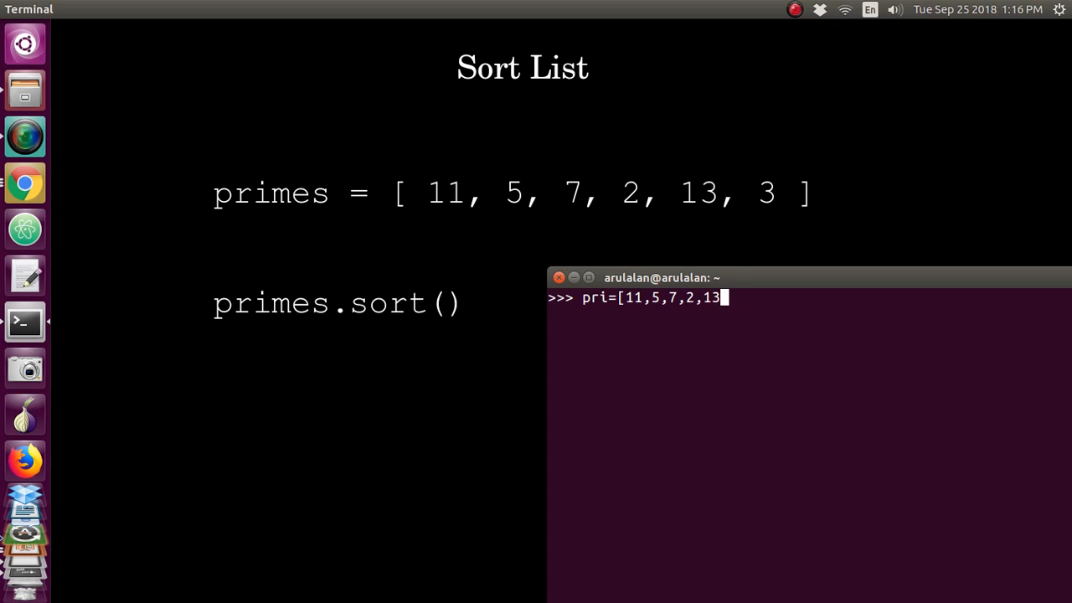
type(",3]")
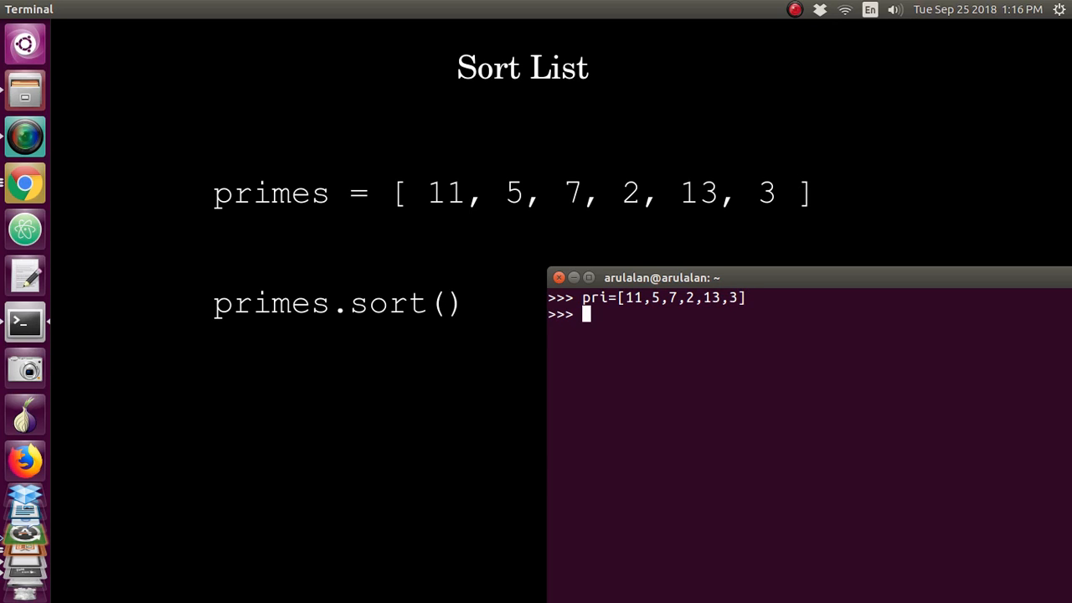
Step: Sort pri in place and print it as [2, 3, 5, 7, 11, 13]
type("pri")
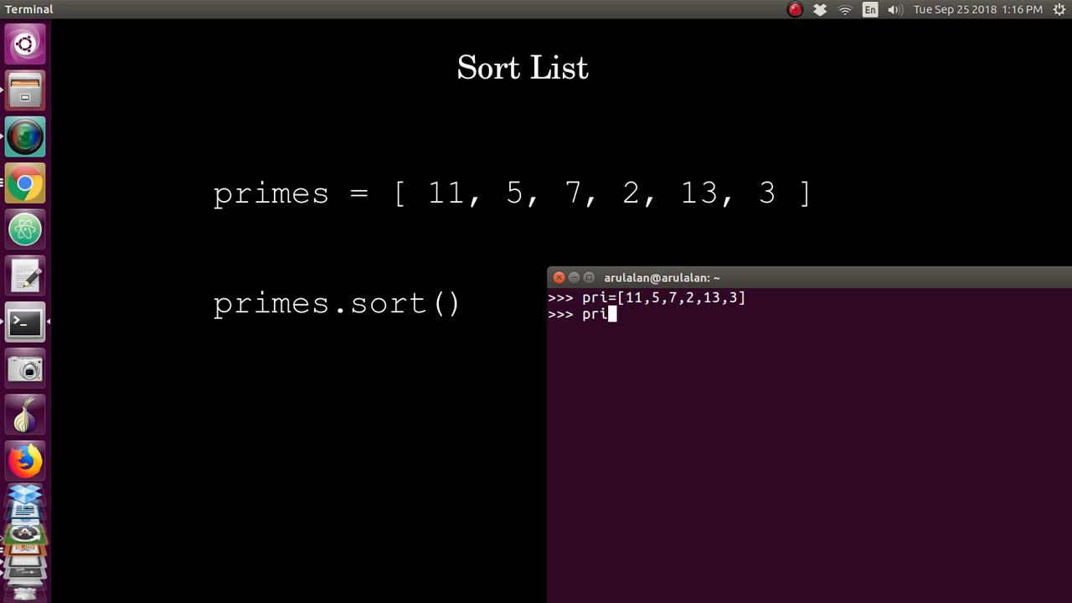
type(".")
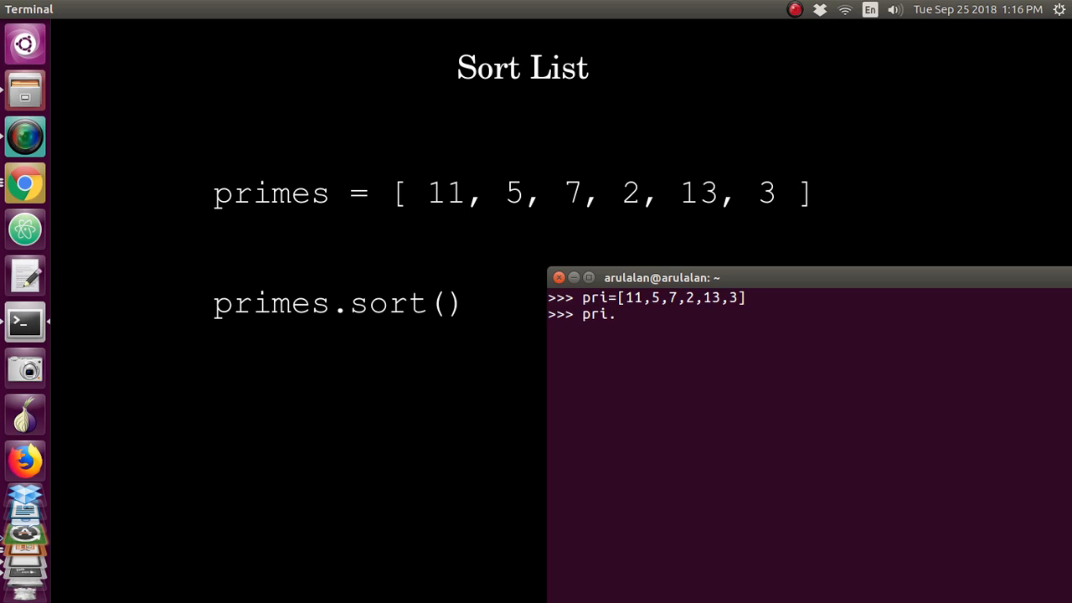
type("s")
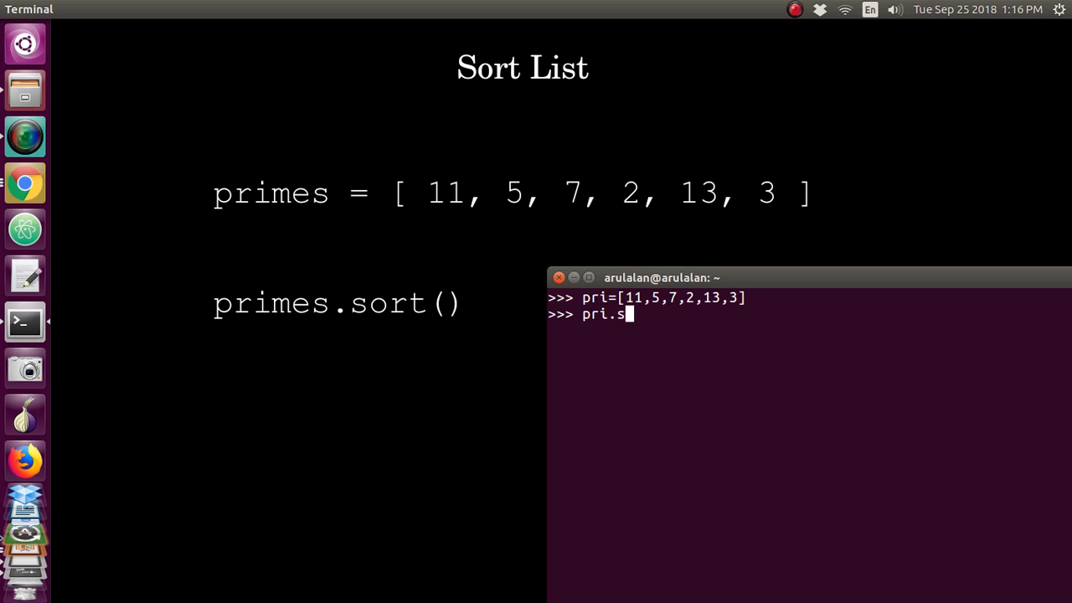
type("ort")
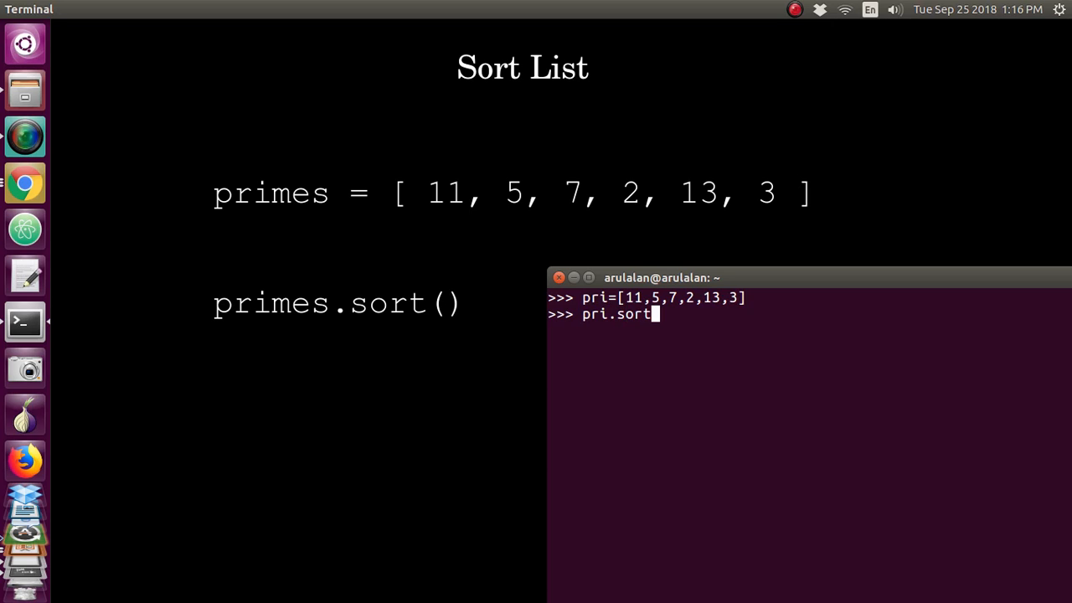
key("Return")
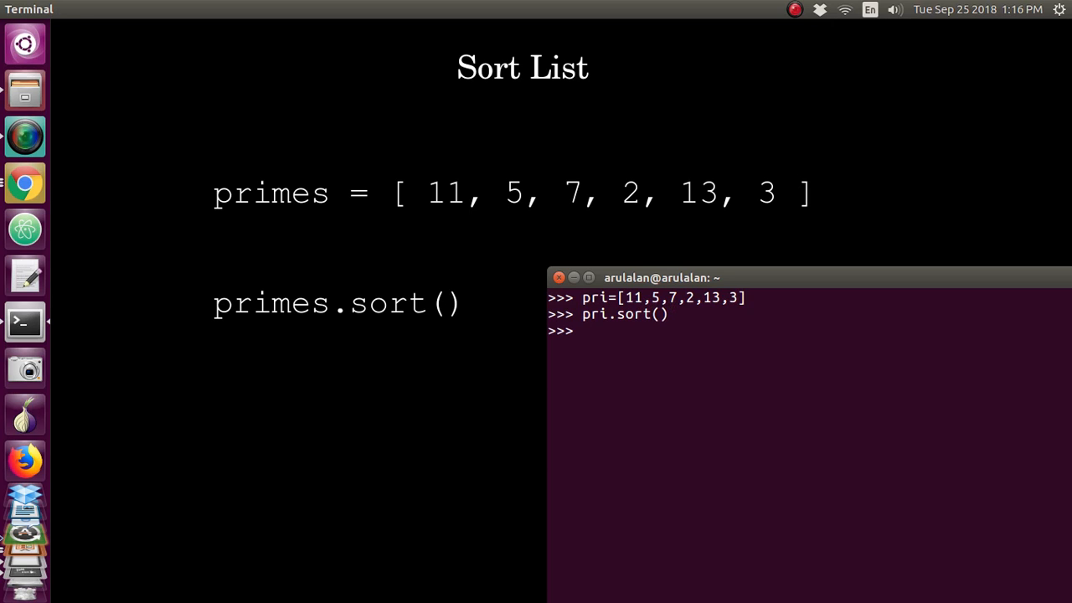
type("pri")
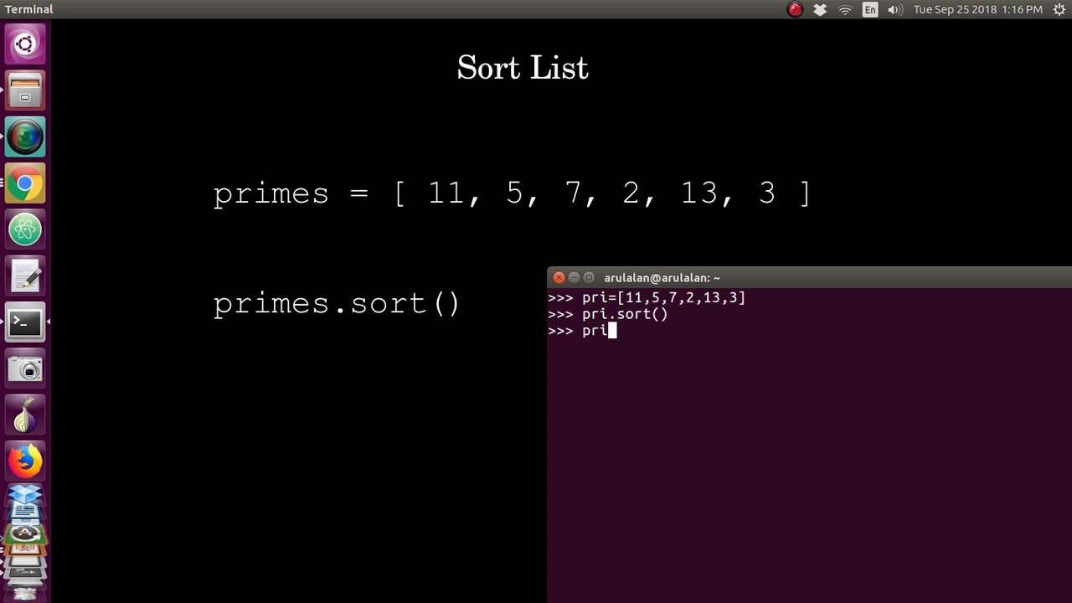
type("print pri")
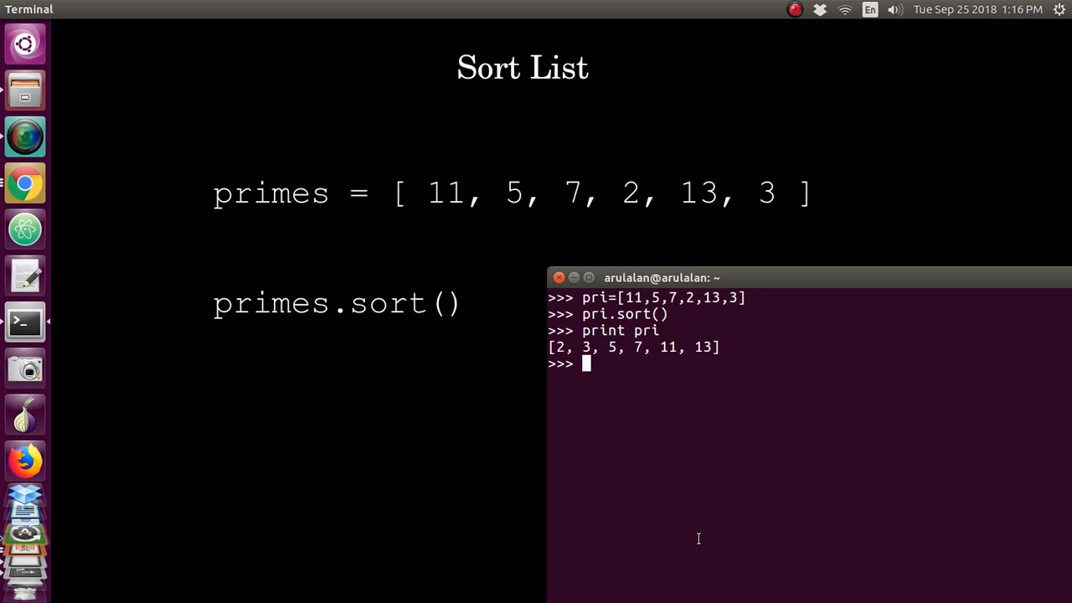
Step: Define the vowels list vol = ['e','a','u','i','o']
type("vol")
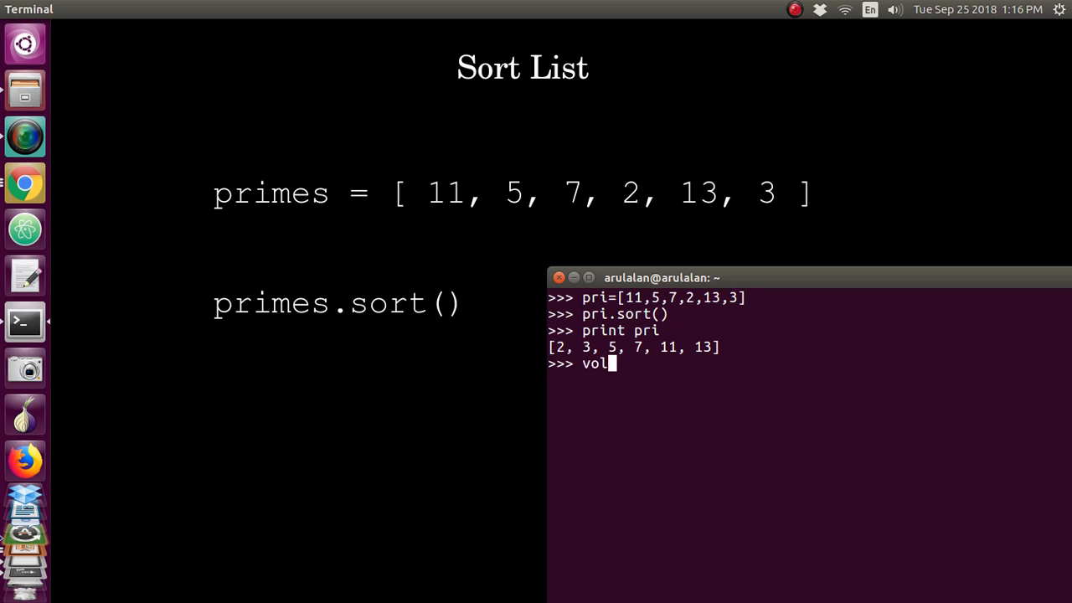
type("=")
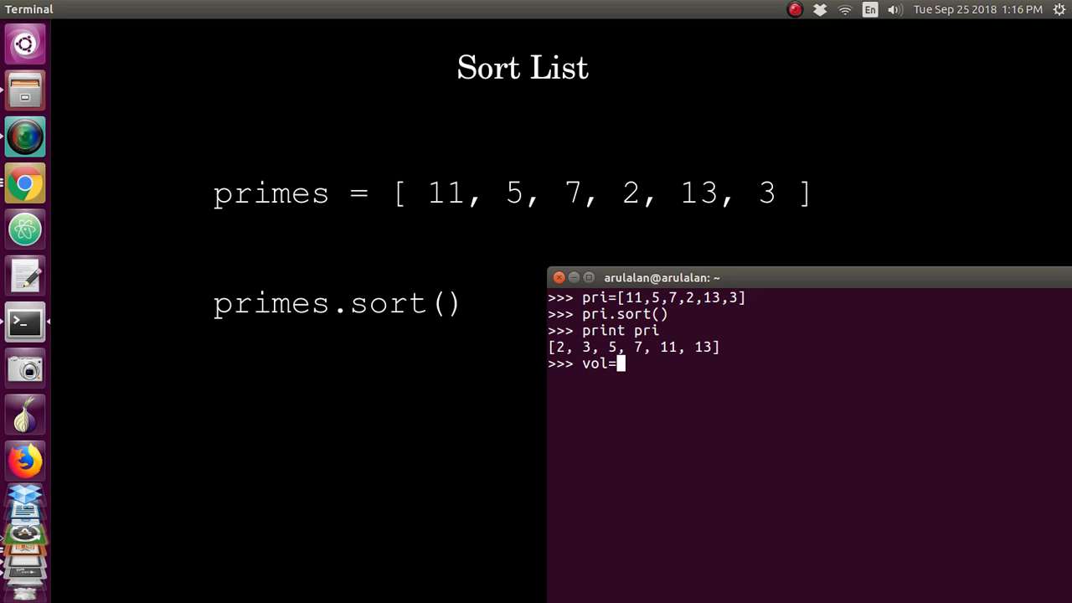
type("['")
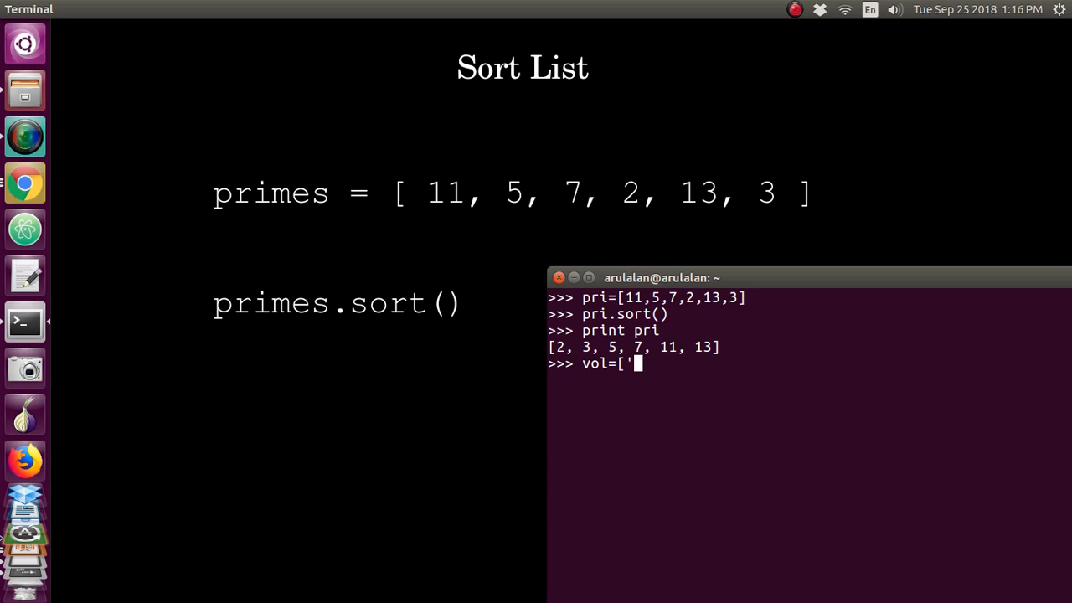
type("e'")
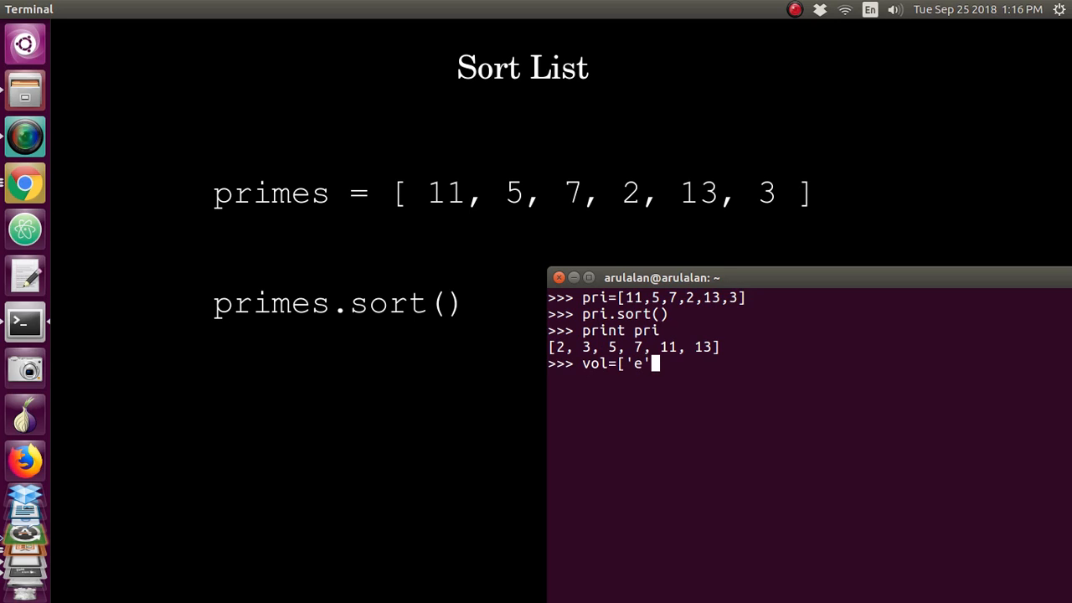
type(",'a")
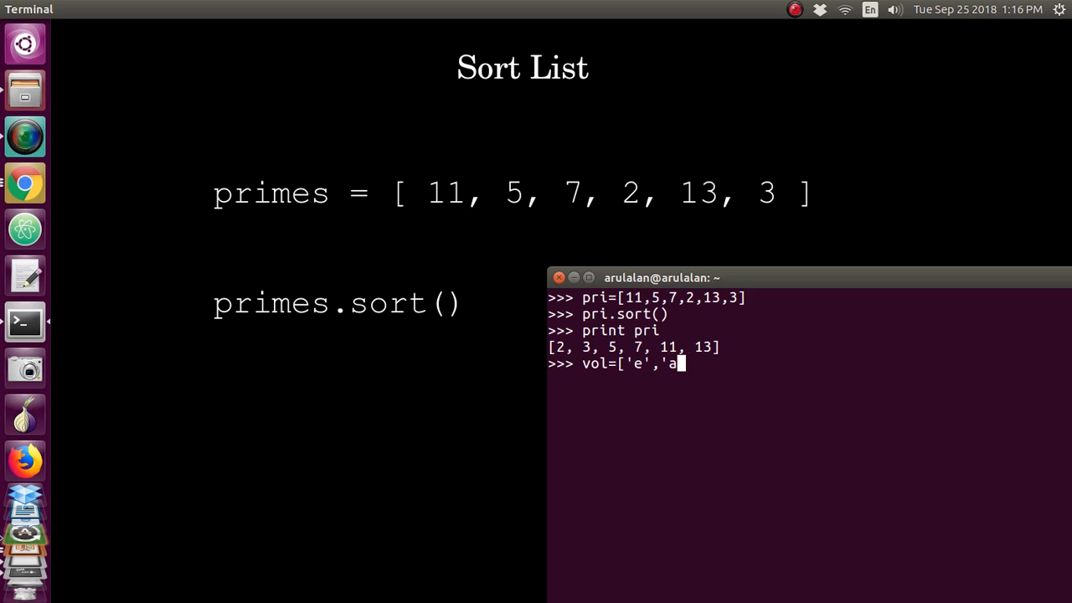
type("',")
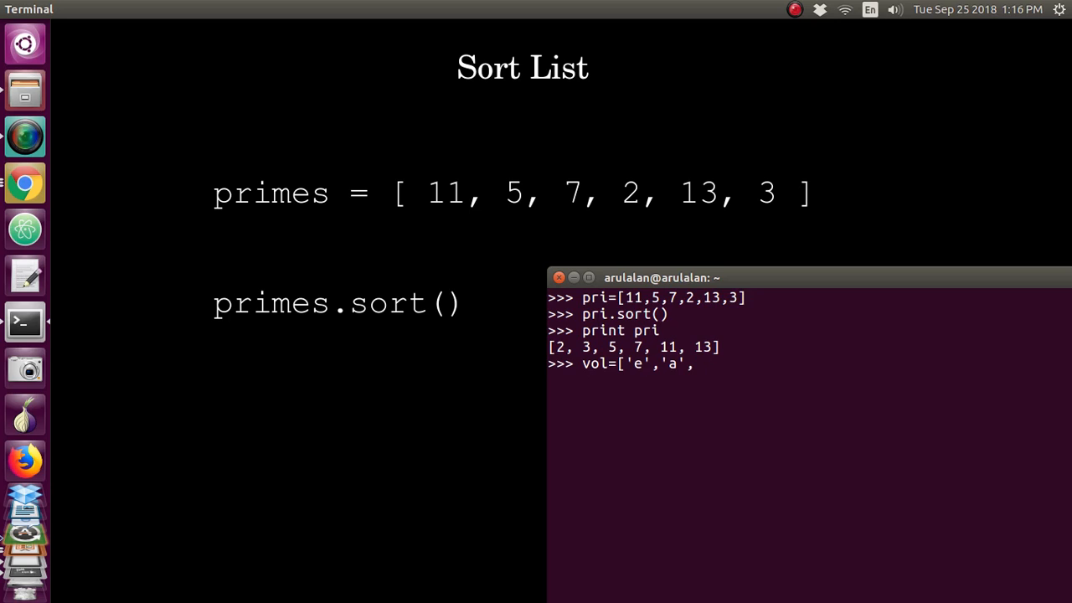
type("'u'")
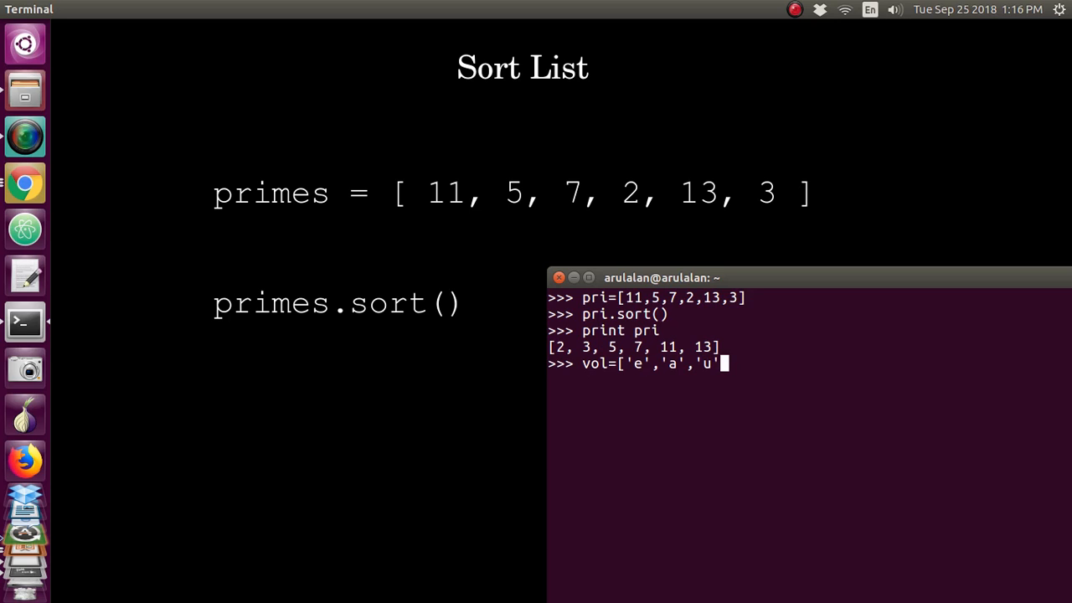
type(",")
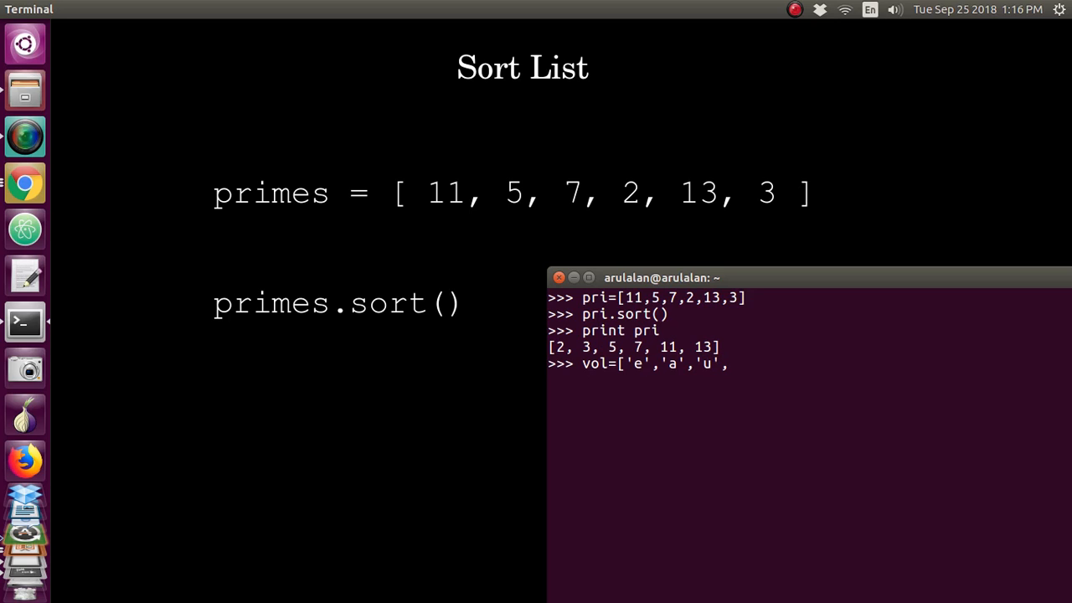
type("'i',")
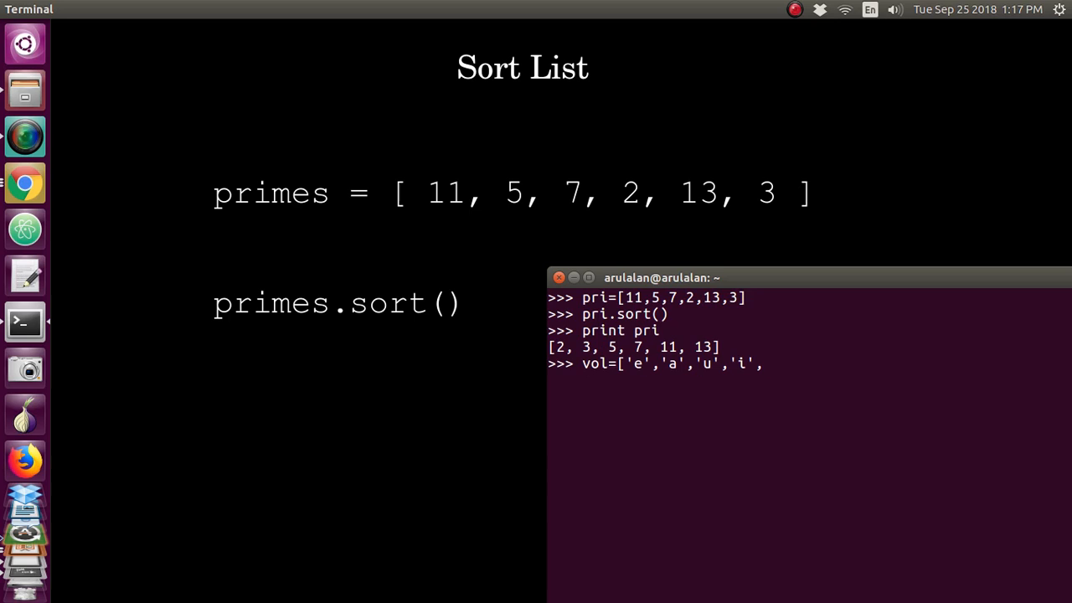
type("'o'")
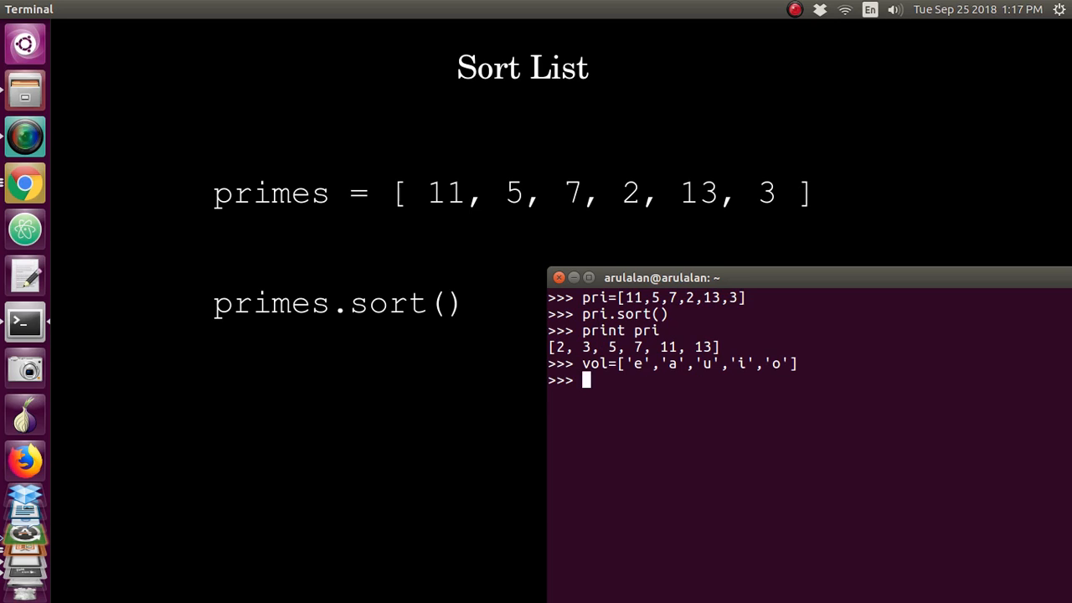
Step: Sort vol in place and print it as ['a', 'e', 'i', 'o', 'u']
type("vol")
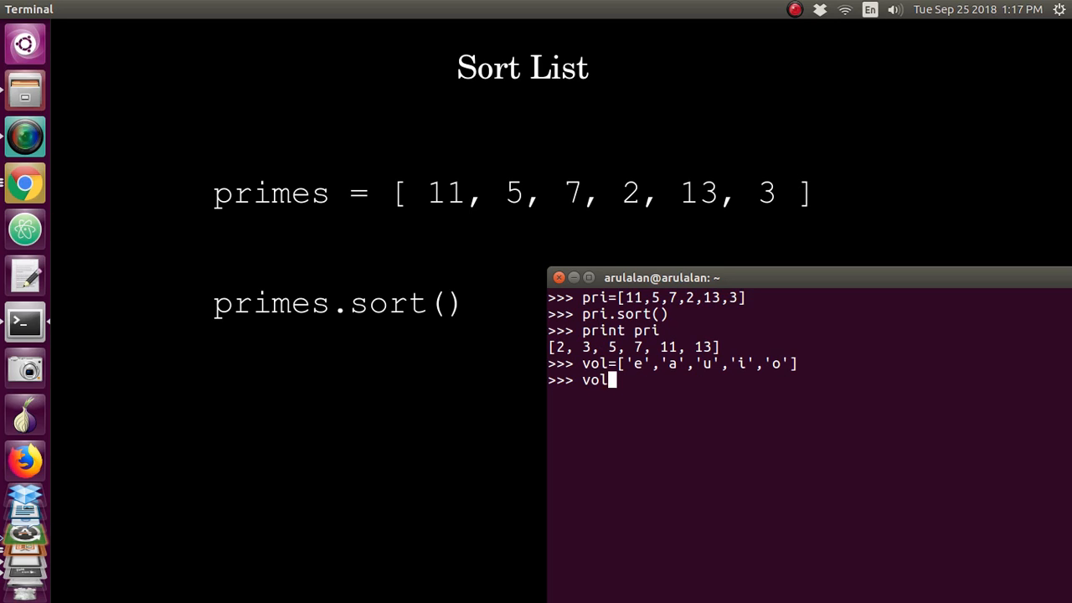
type(".sort")
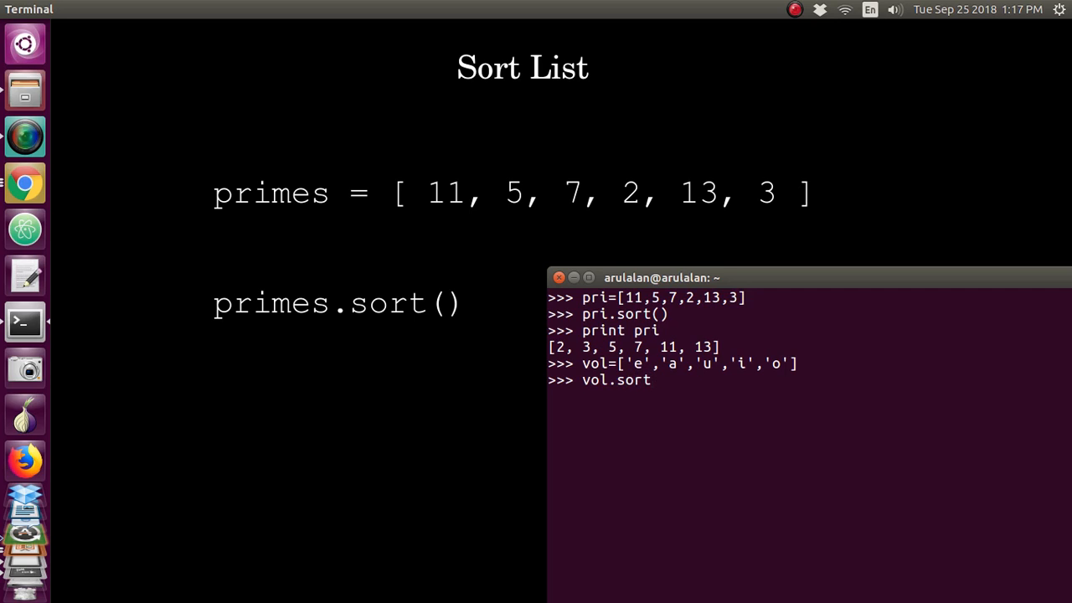
type("()")
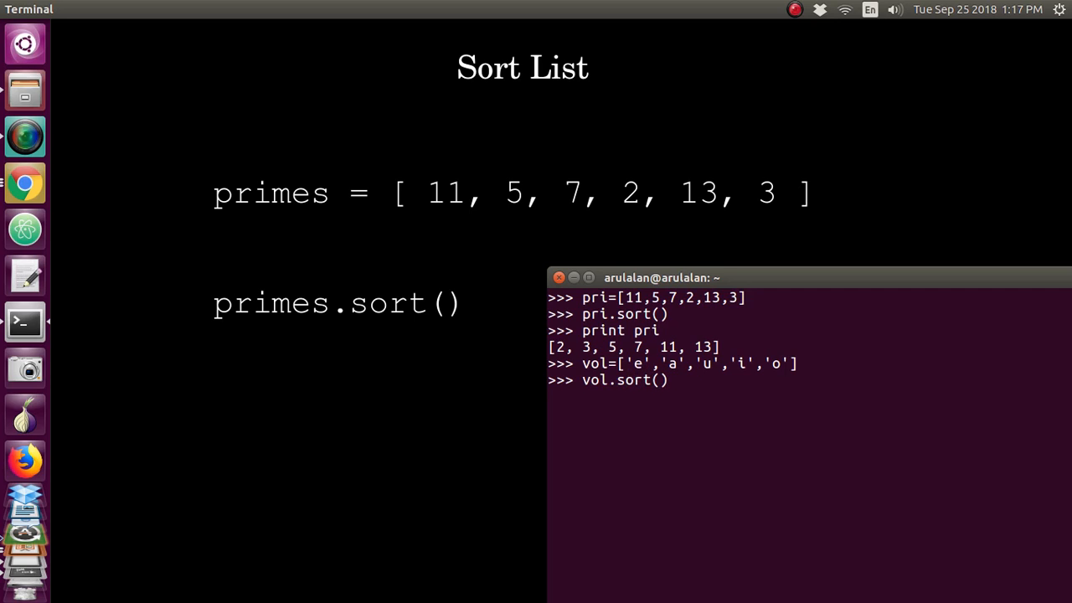
type("prin")
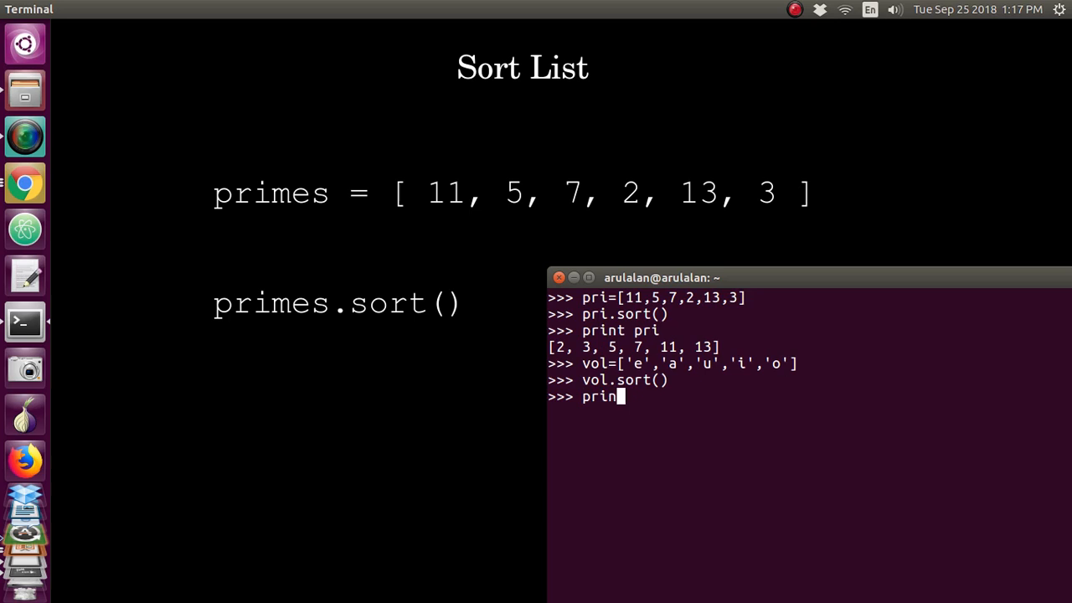
key("Return")
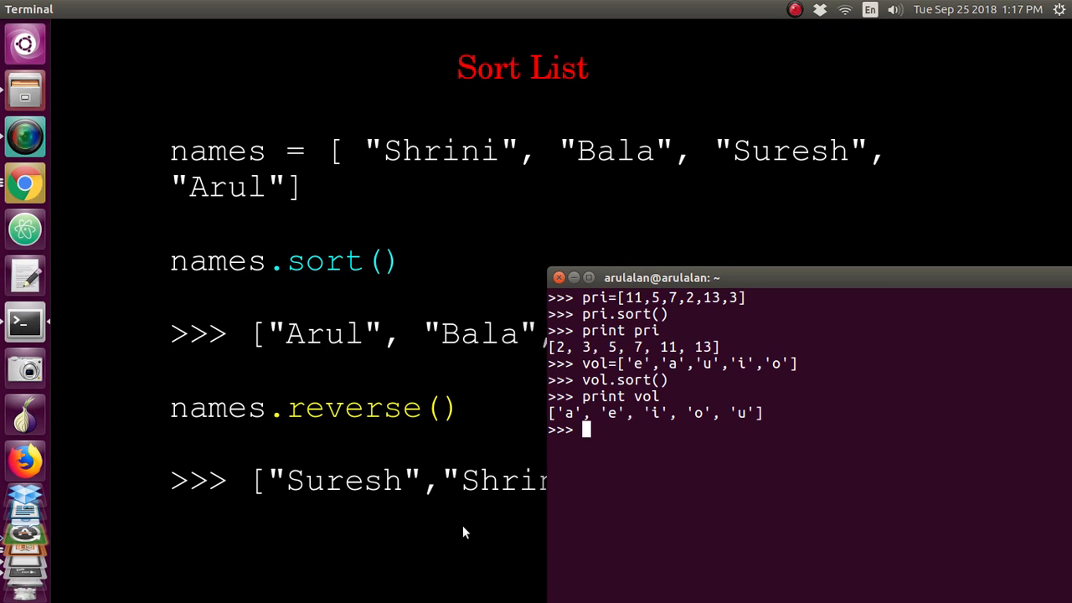
Step: Define the list name = ["Maha","Arul","bala","Suresh"]
type("name")
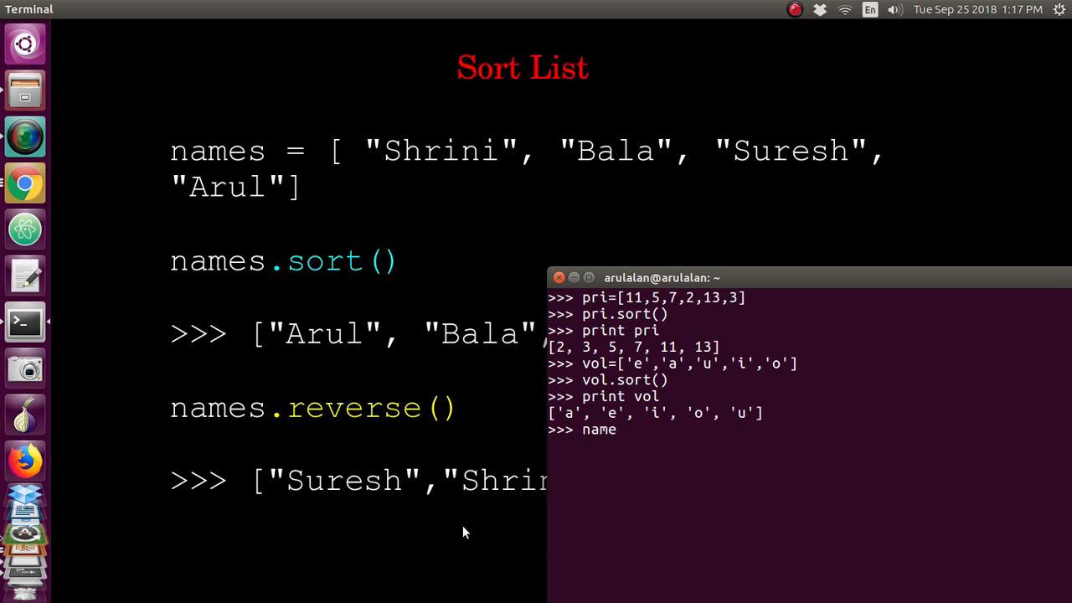
type("=")
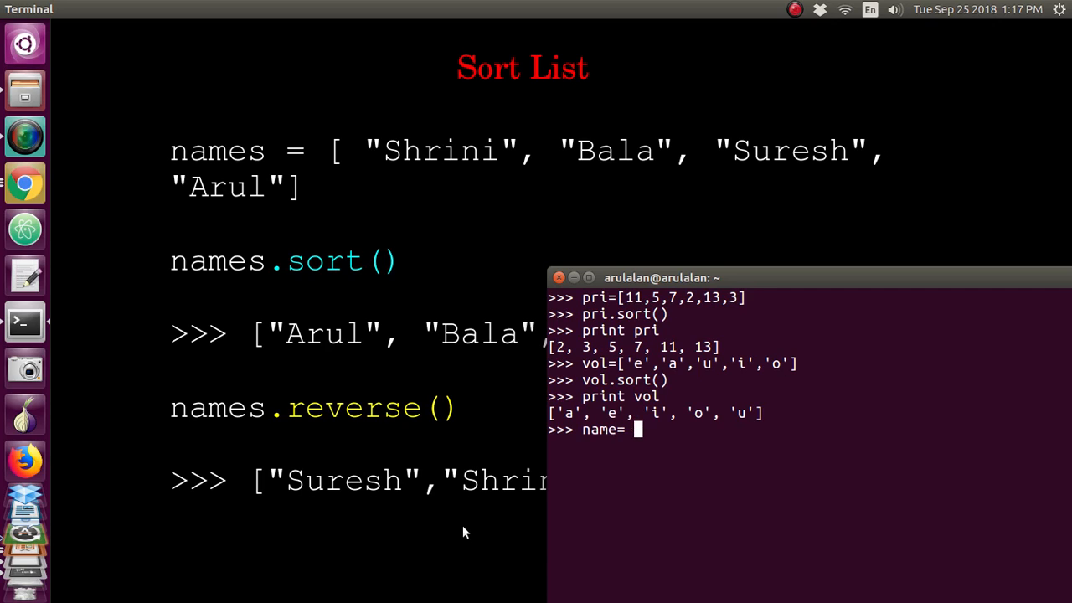
type("[")
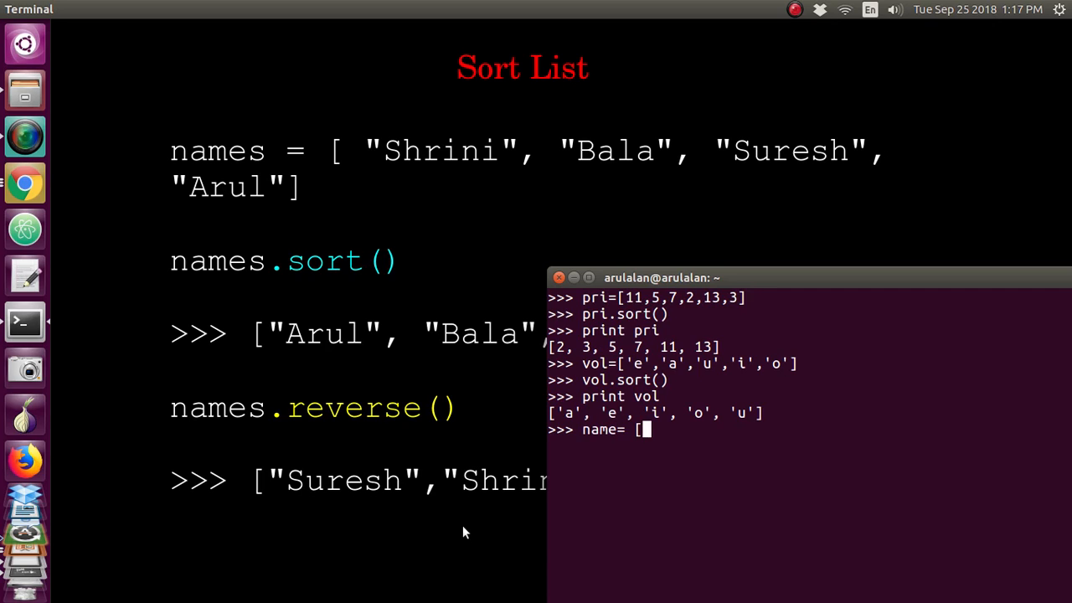
type("\"M")
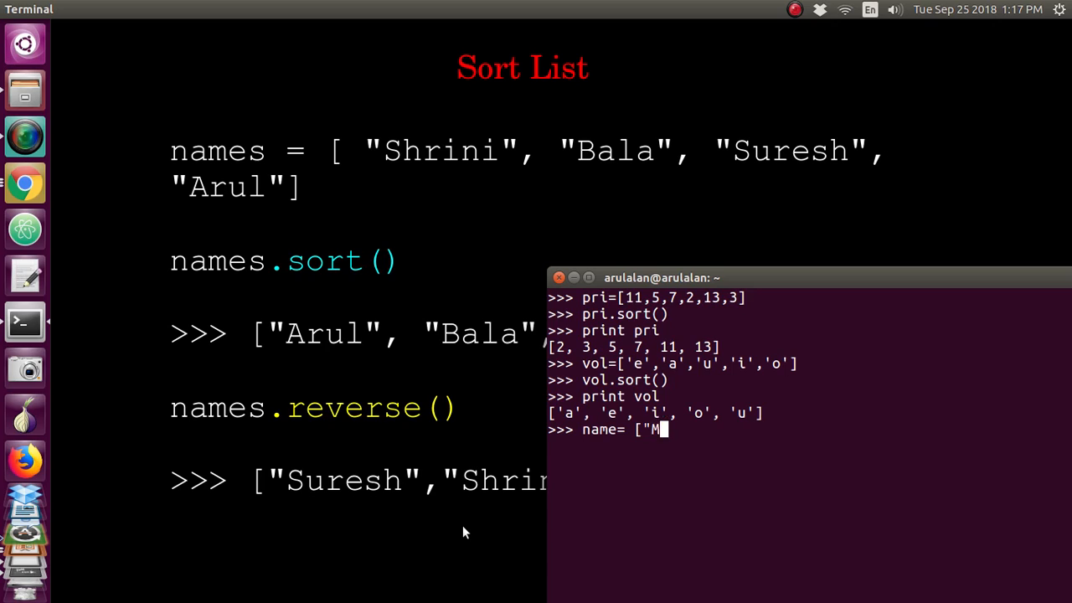
type("aha\",")
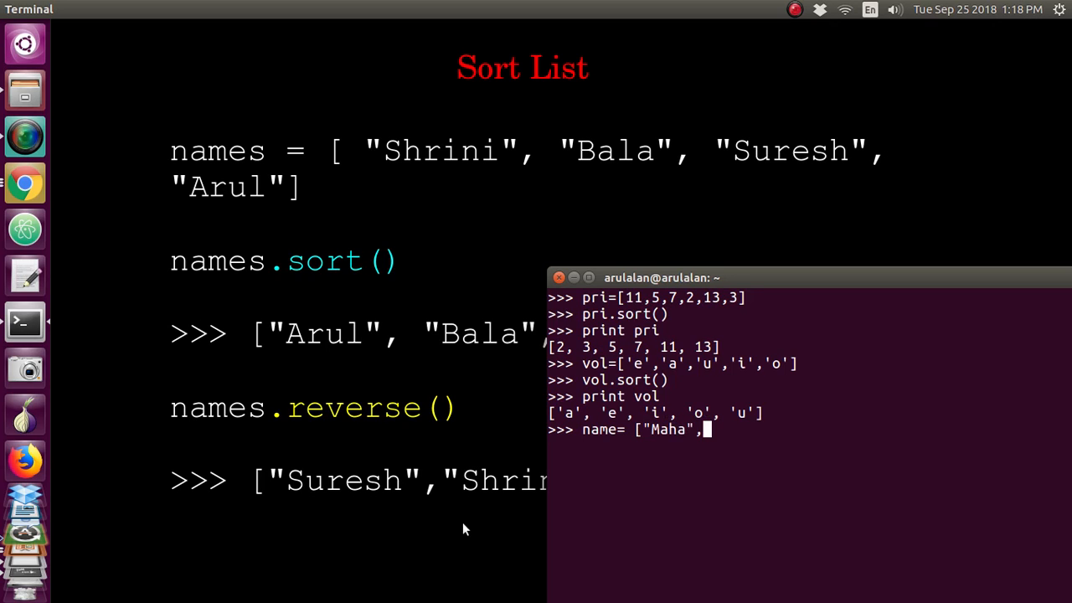
type("\"Arul")
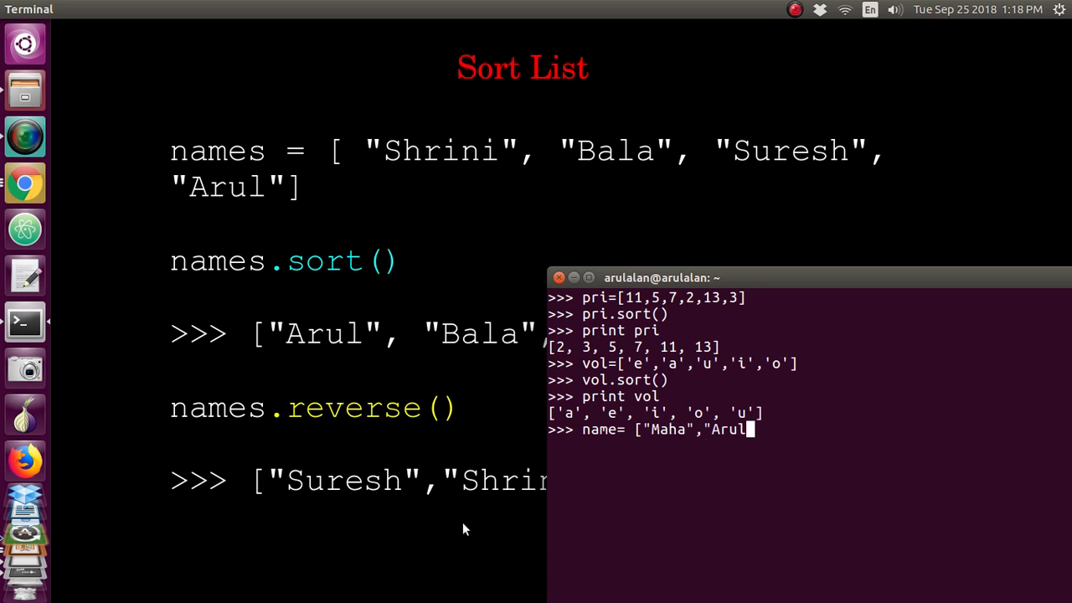
type("\",")
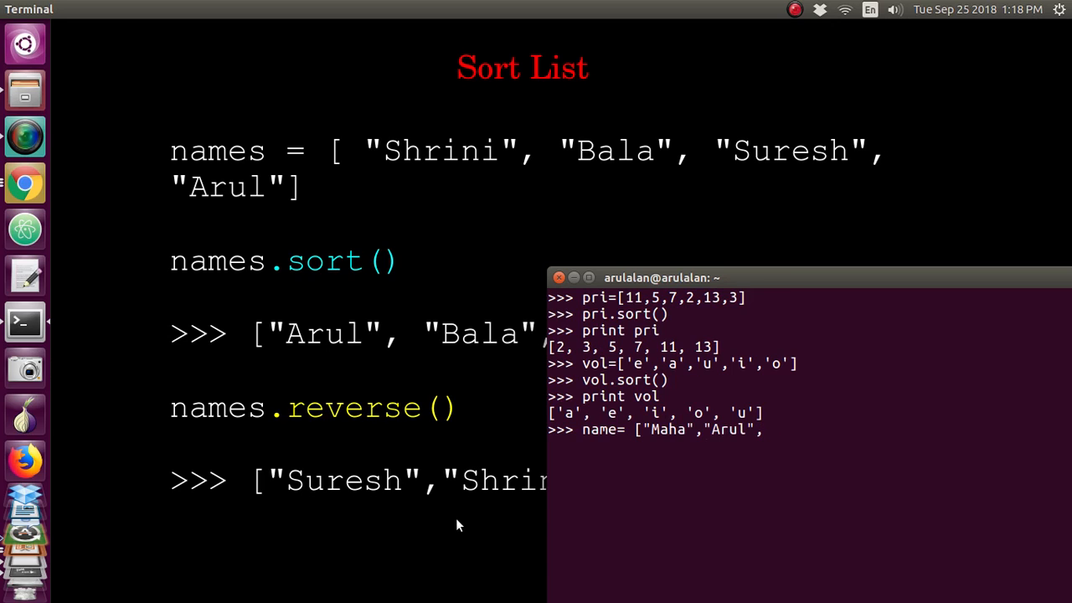
type("B")
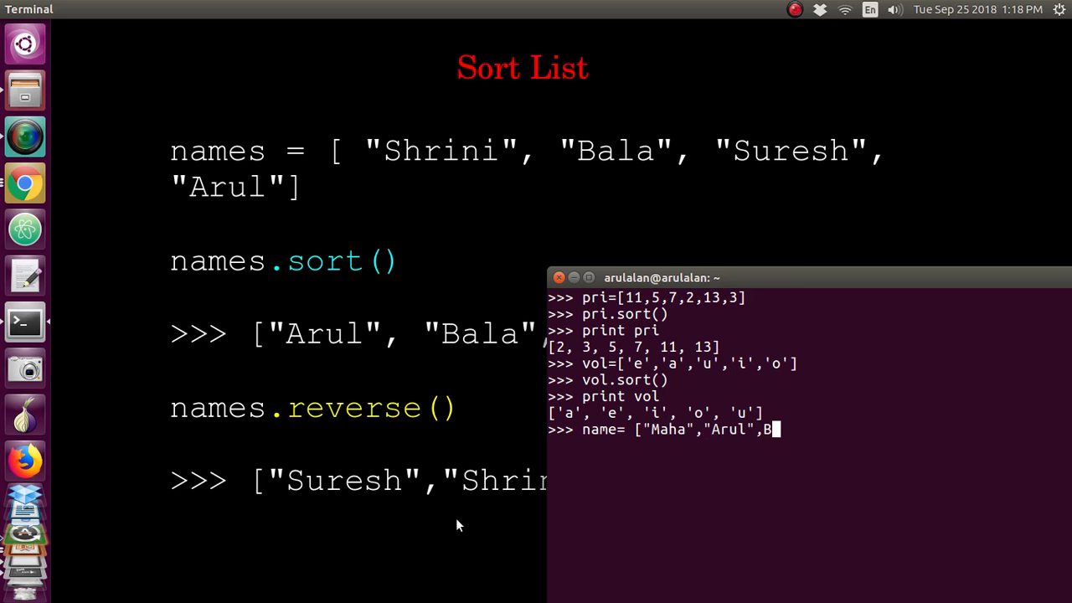
type("ala")
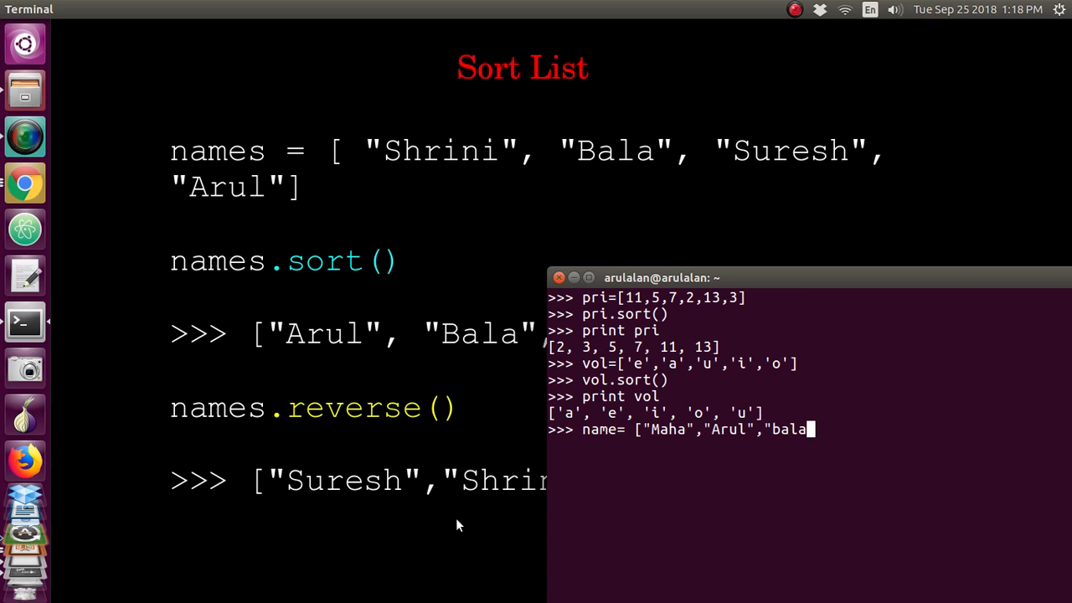
type("\",Sure")
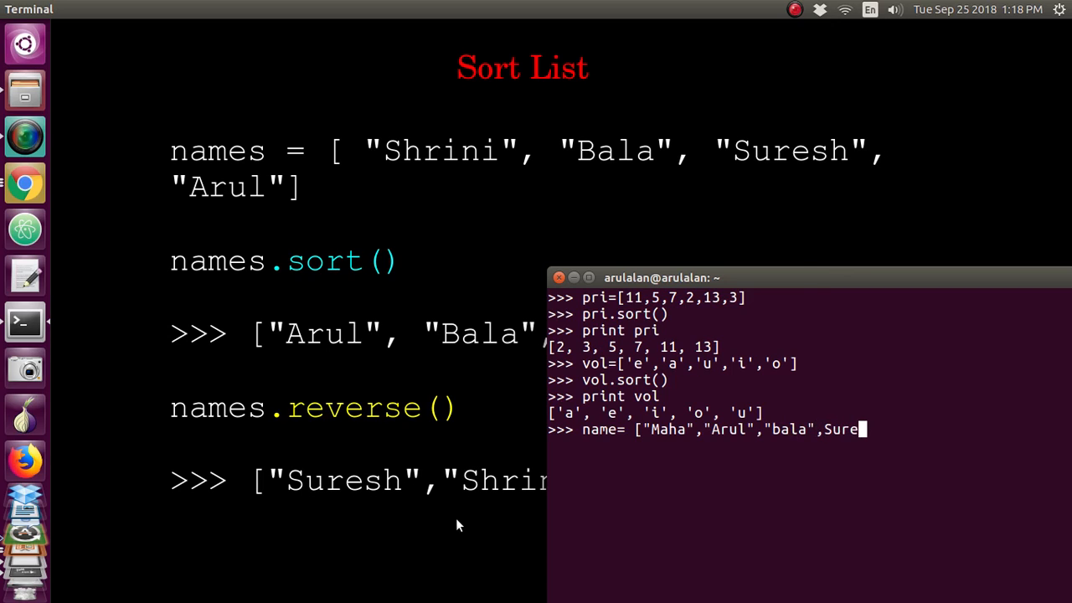
type("sh\"")
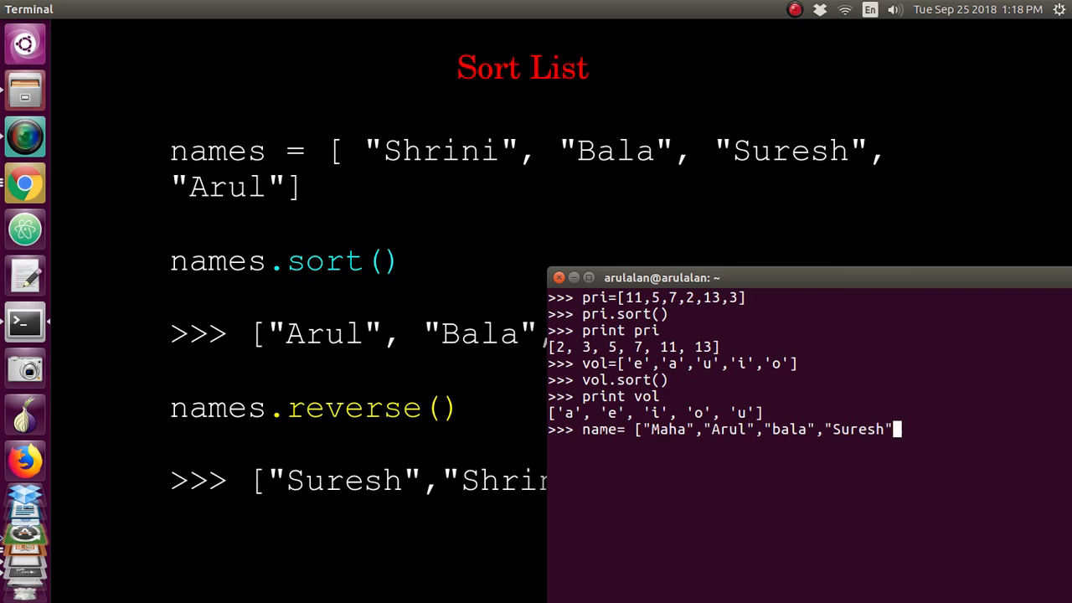
type("]")
type("n")
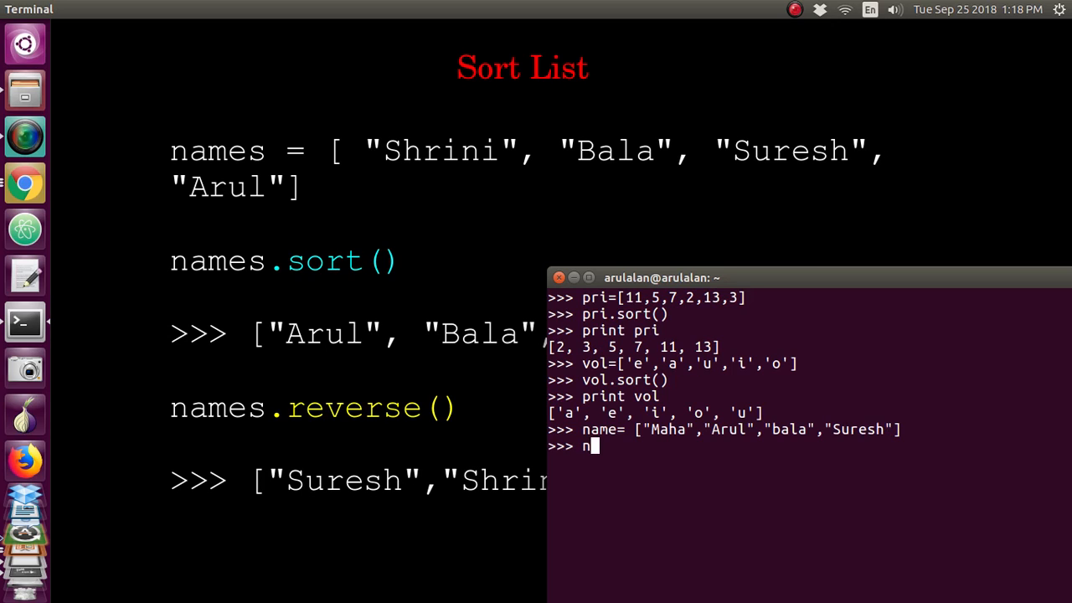
Step: Sort name in place and print ['Arul', 'Maha', 'Suresh', 'bala']
type("ame.s")
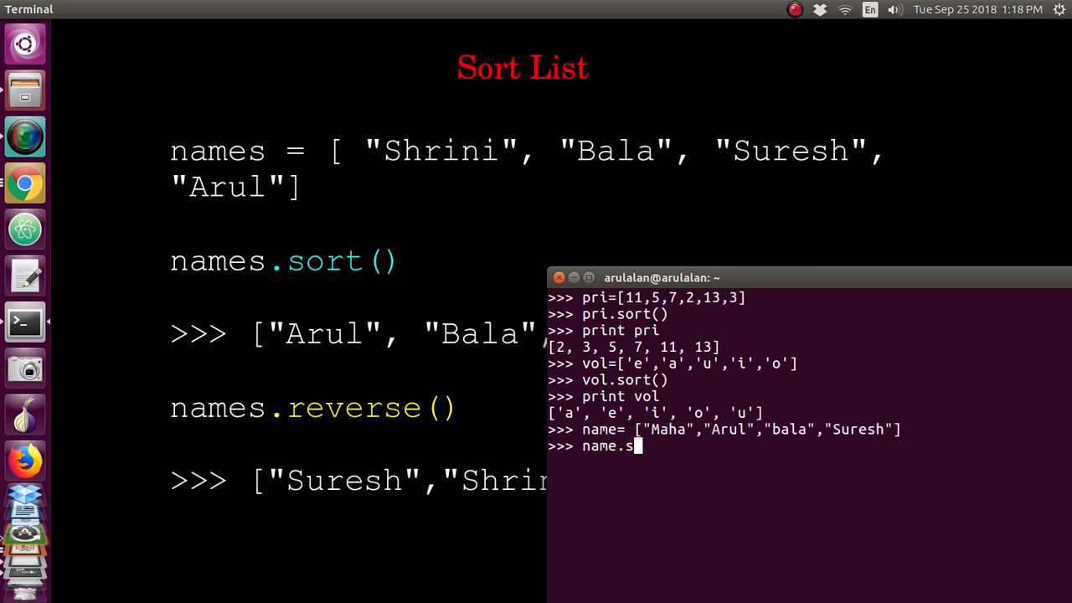
type("ort(")
type("p")
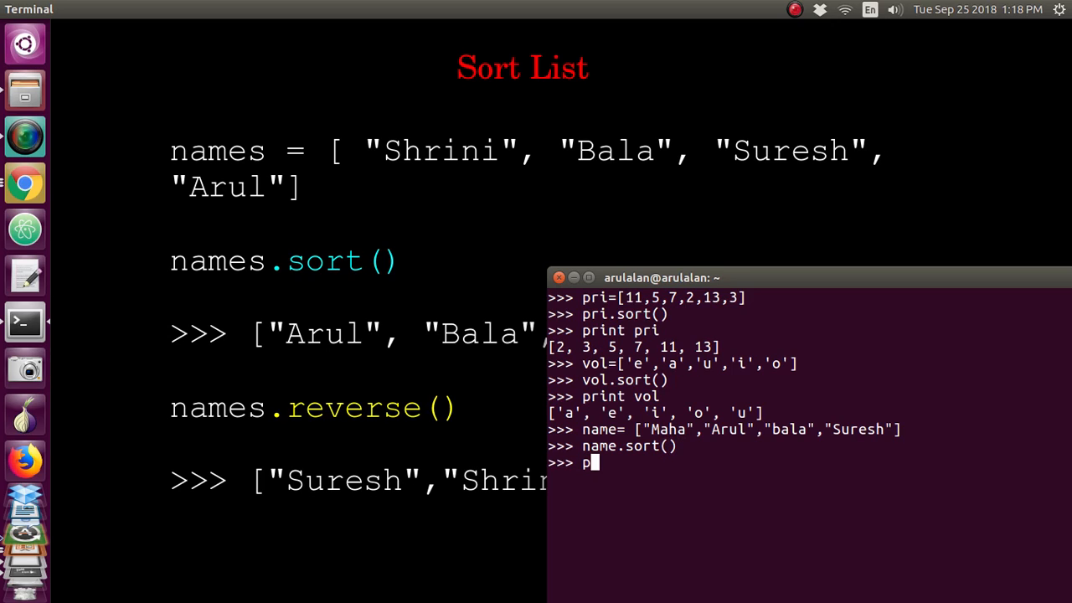
type("rint name")
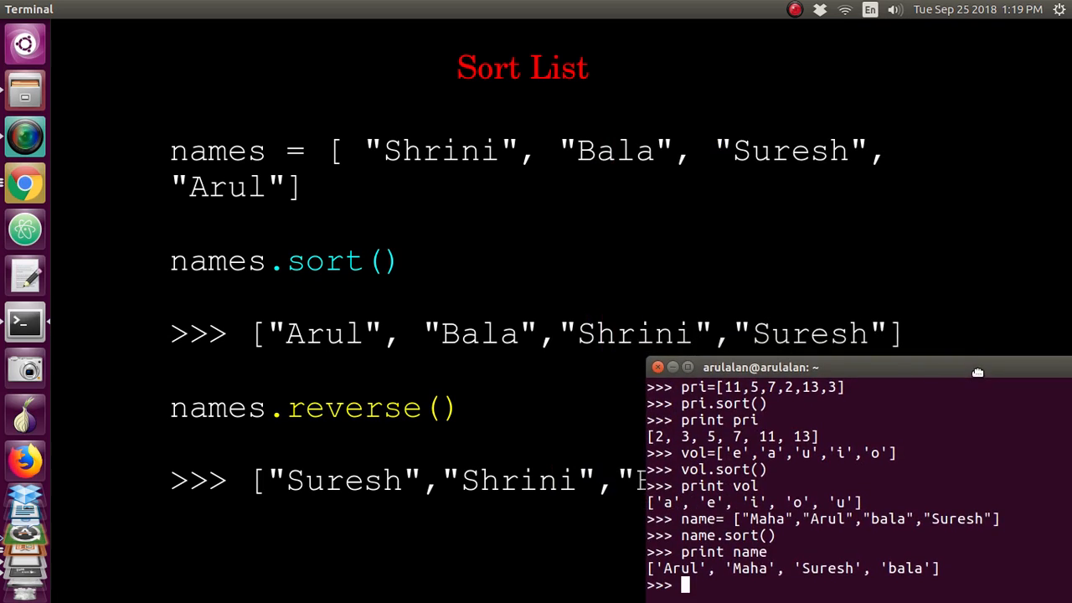
Step: Reverse name in place and print ['bala', 'Suresh', 'Maha', 'Arul']
left_click_drag(978, 372, 795, 37)
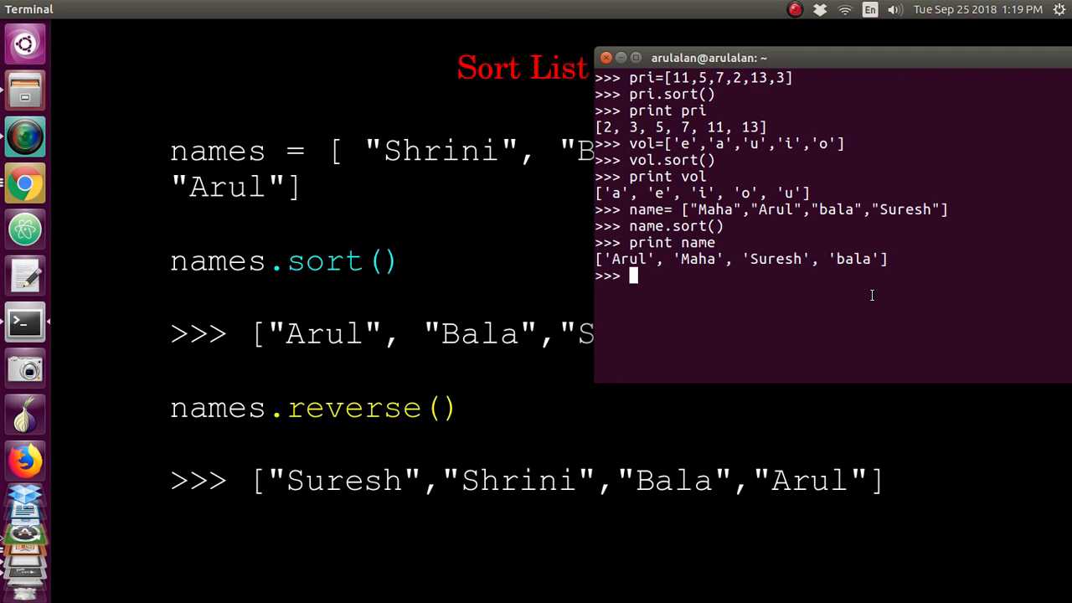
type("nam")
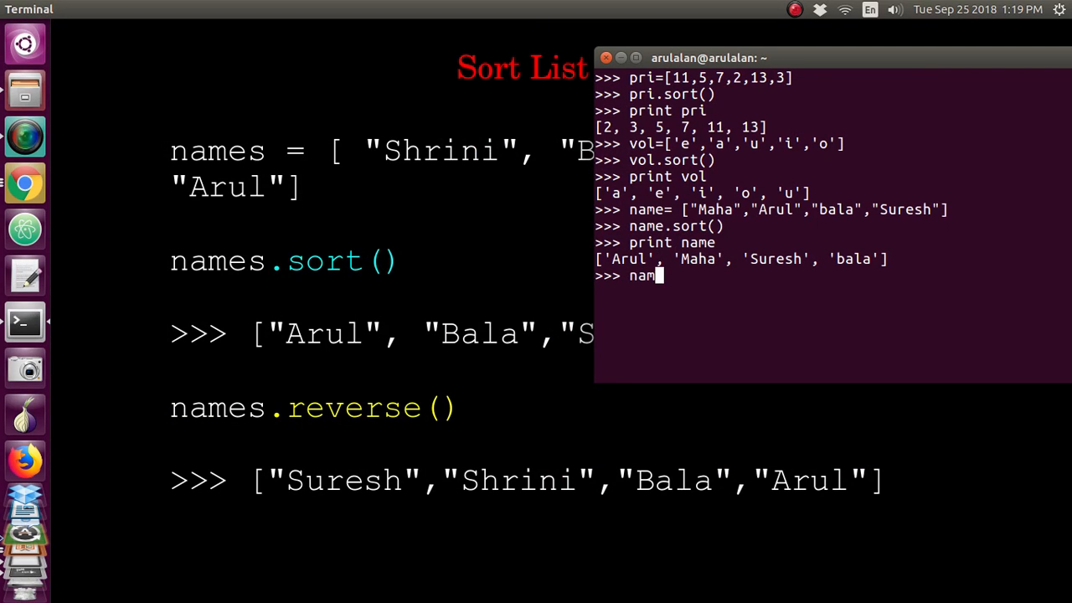
type("e.rever")
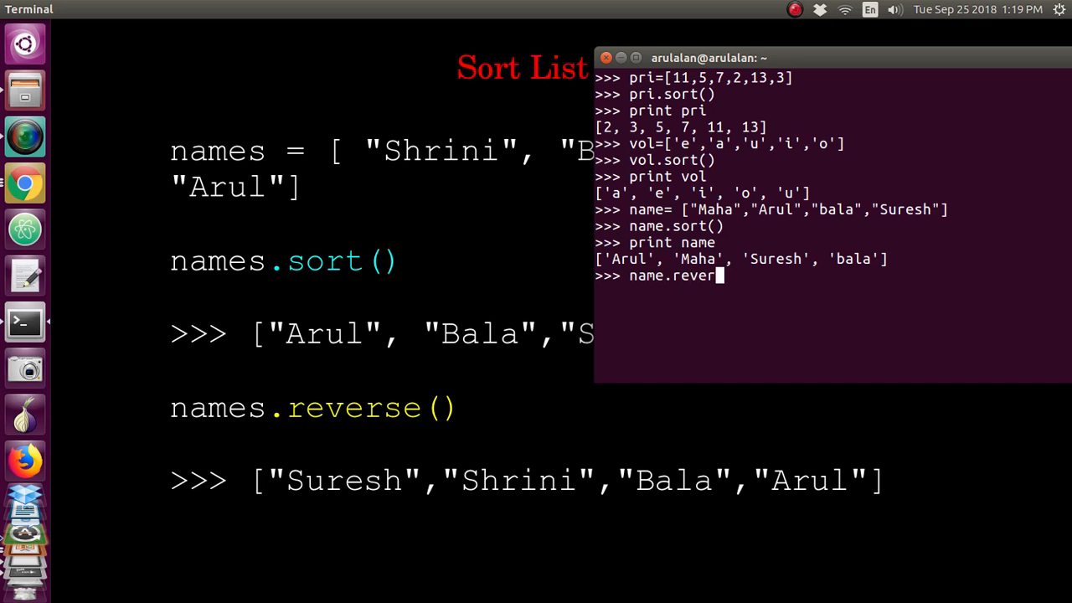
type("se()")
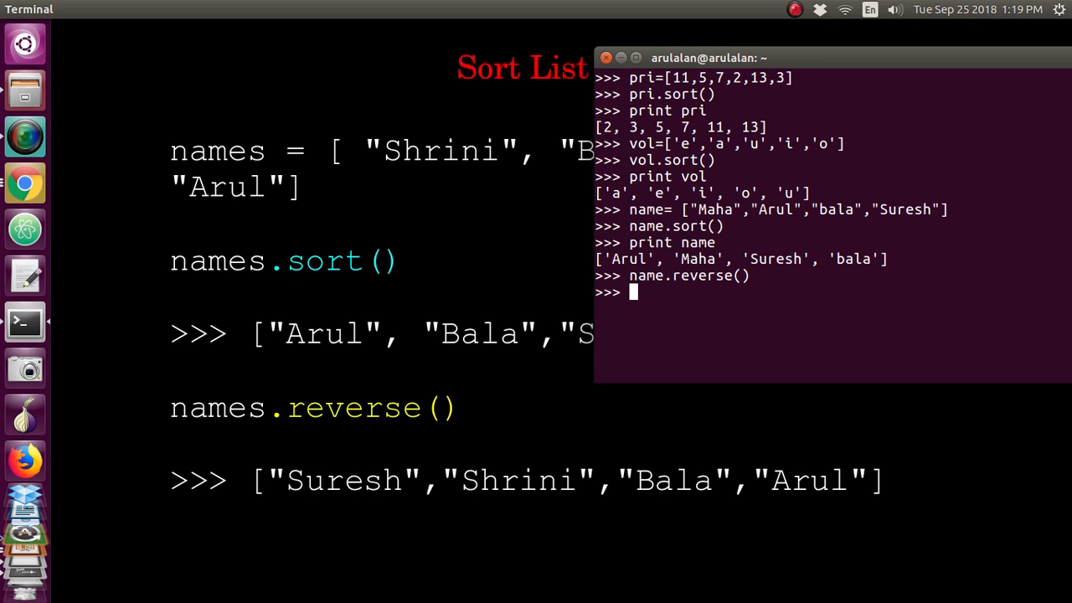
type("print")
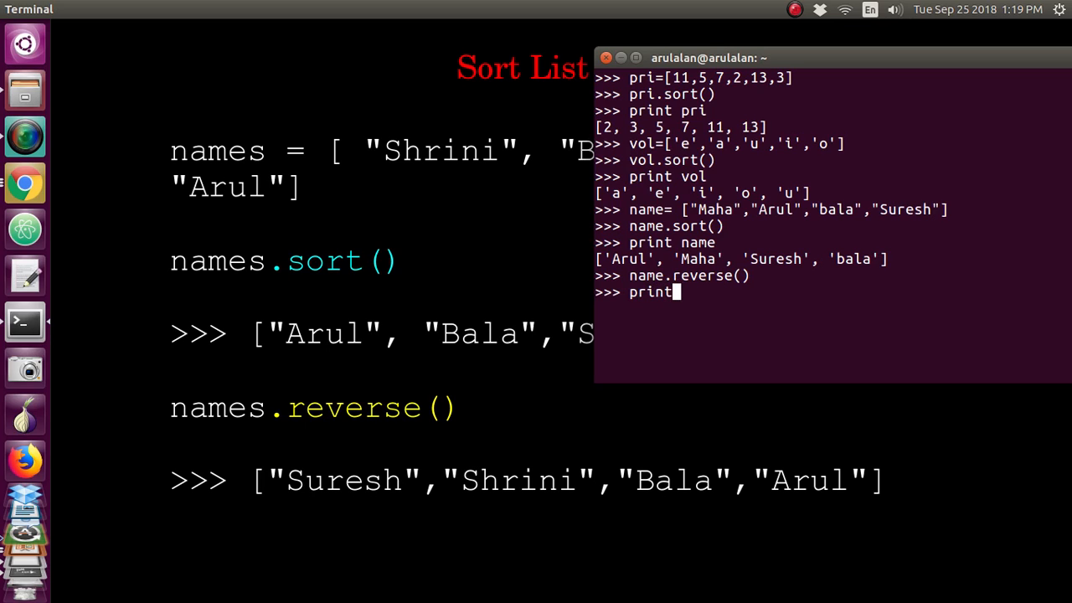
type("name")
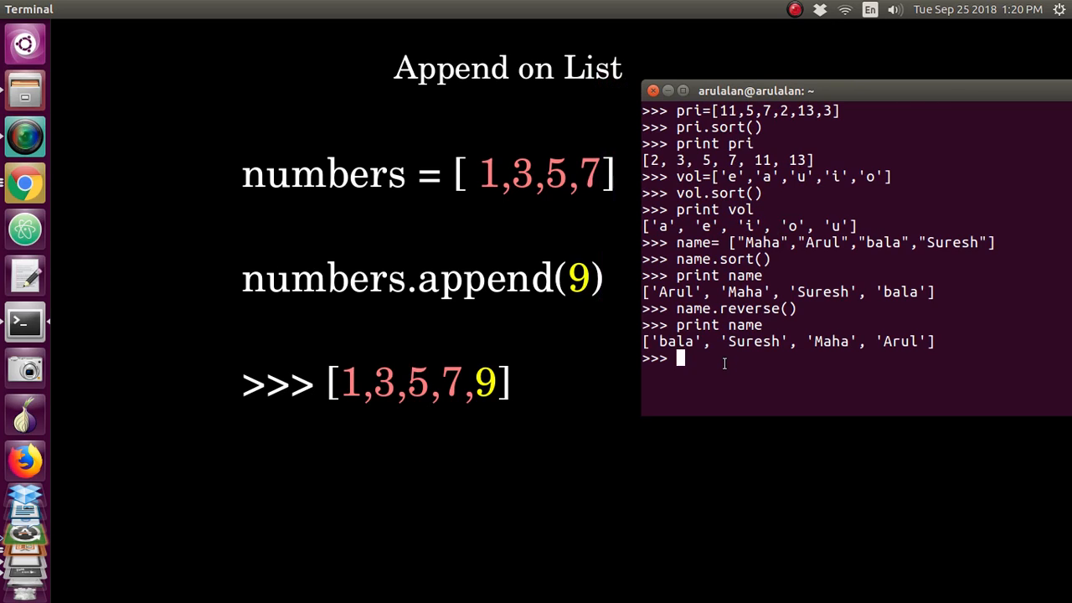
Step: Append 9 to name, print it, and minimize the shell window
type("name.app")
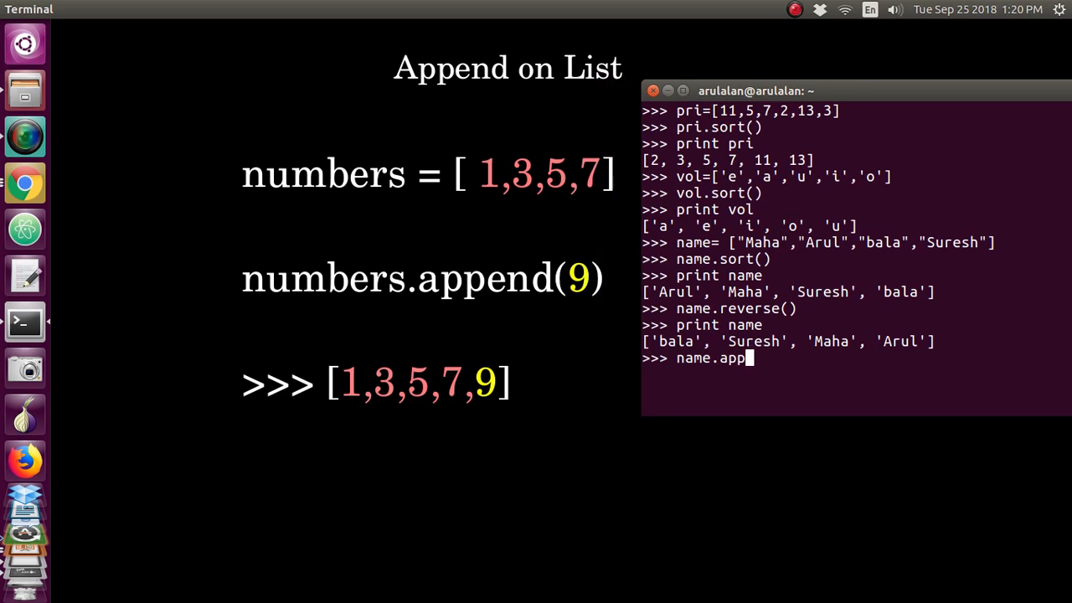
type("end(")
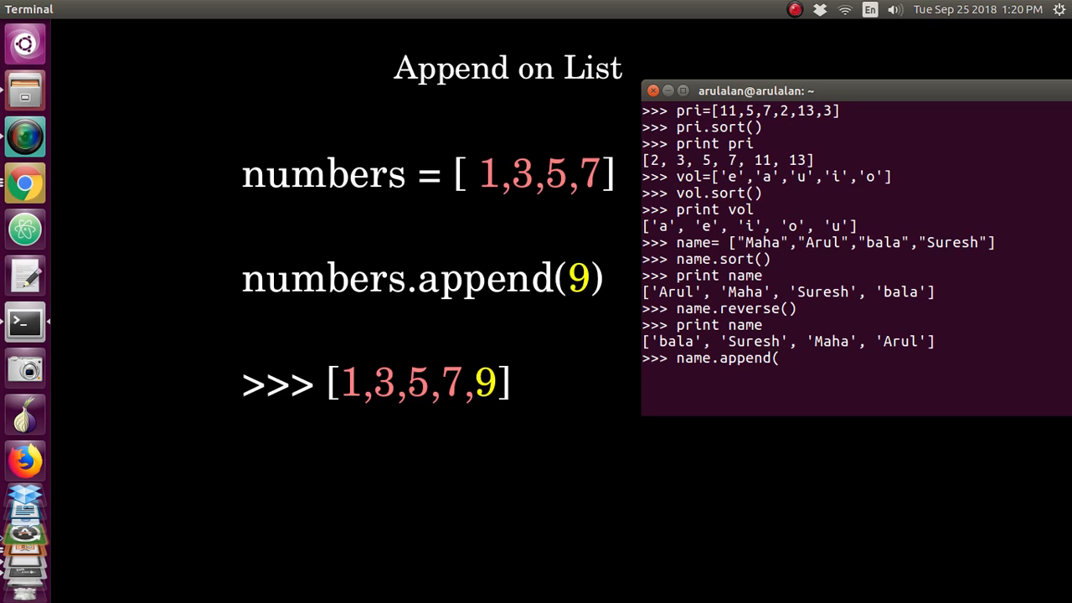
type("9)")
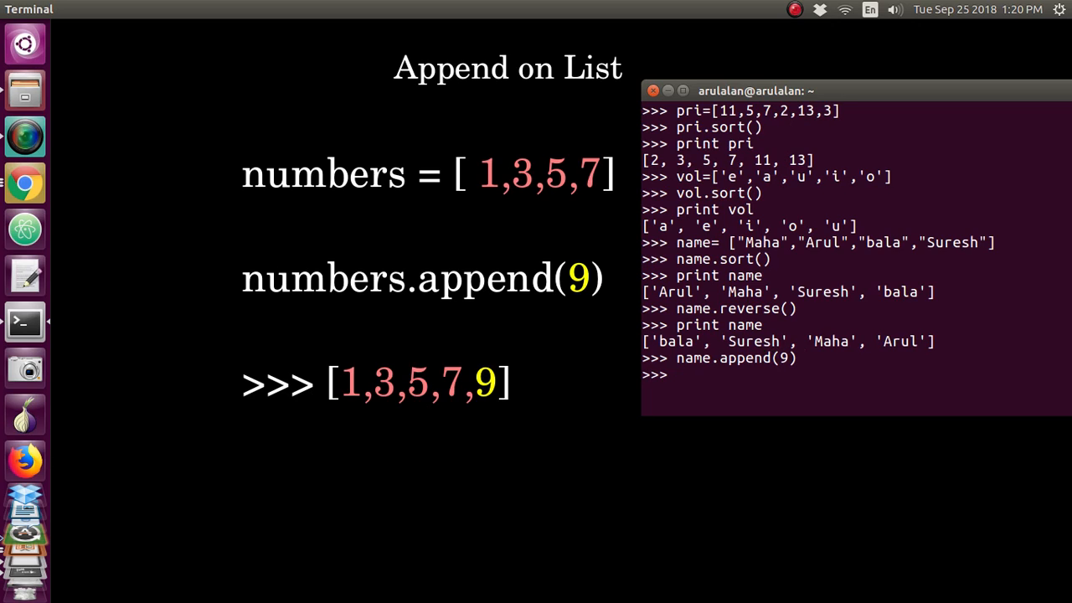
type("print name")
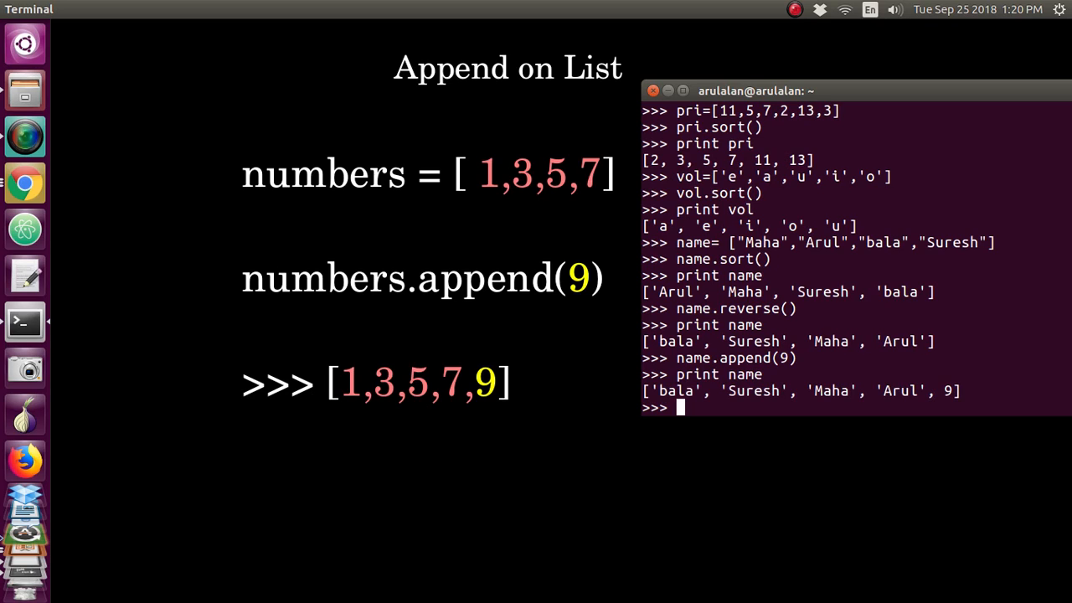
mouse_move(714, 162)
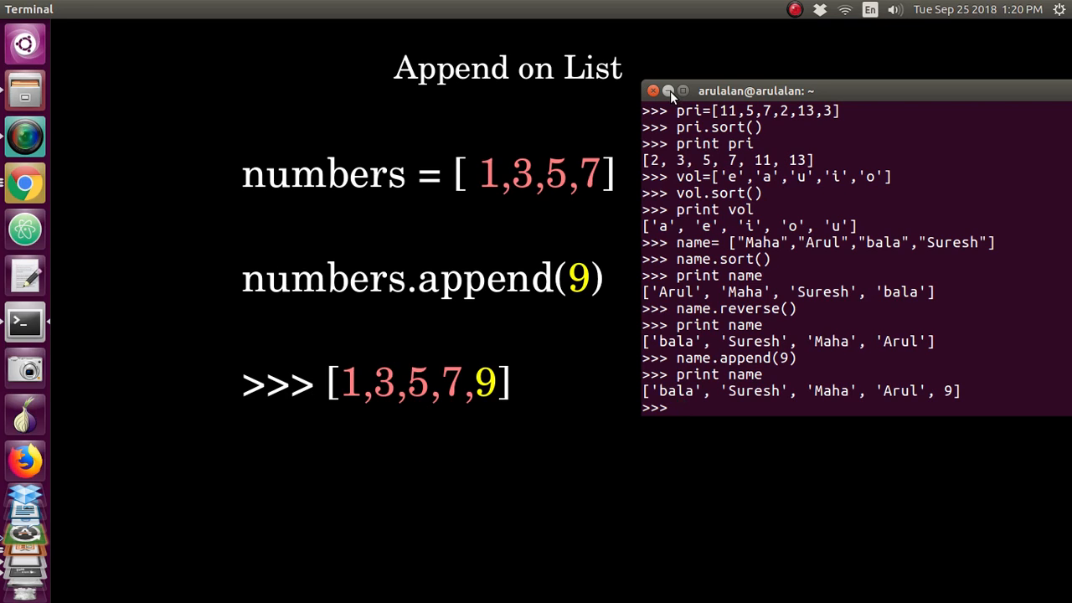
left_click(669, 90)
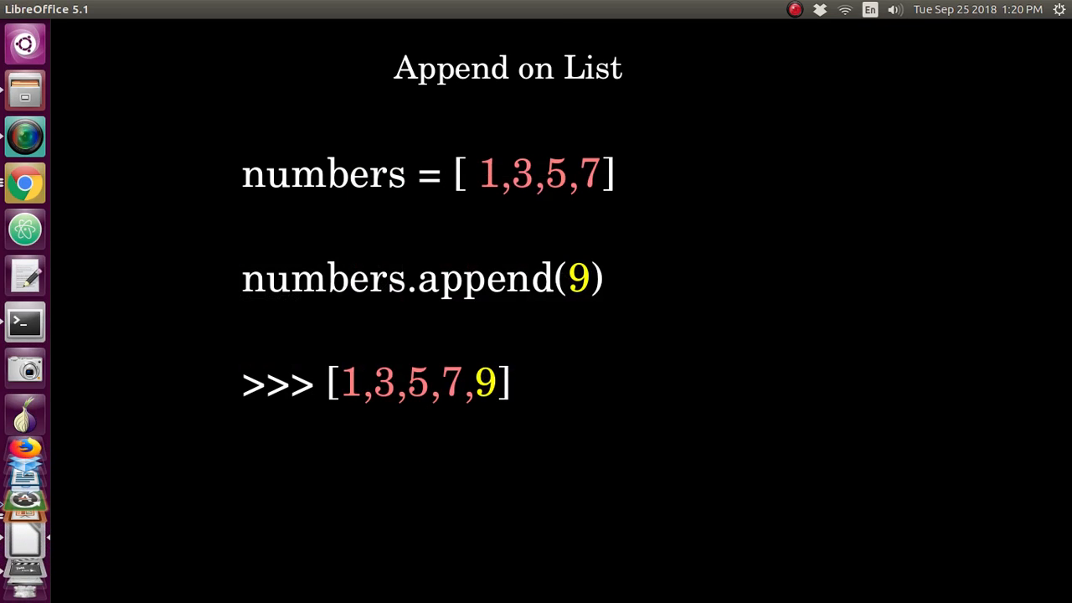